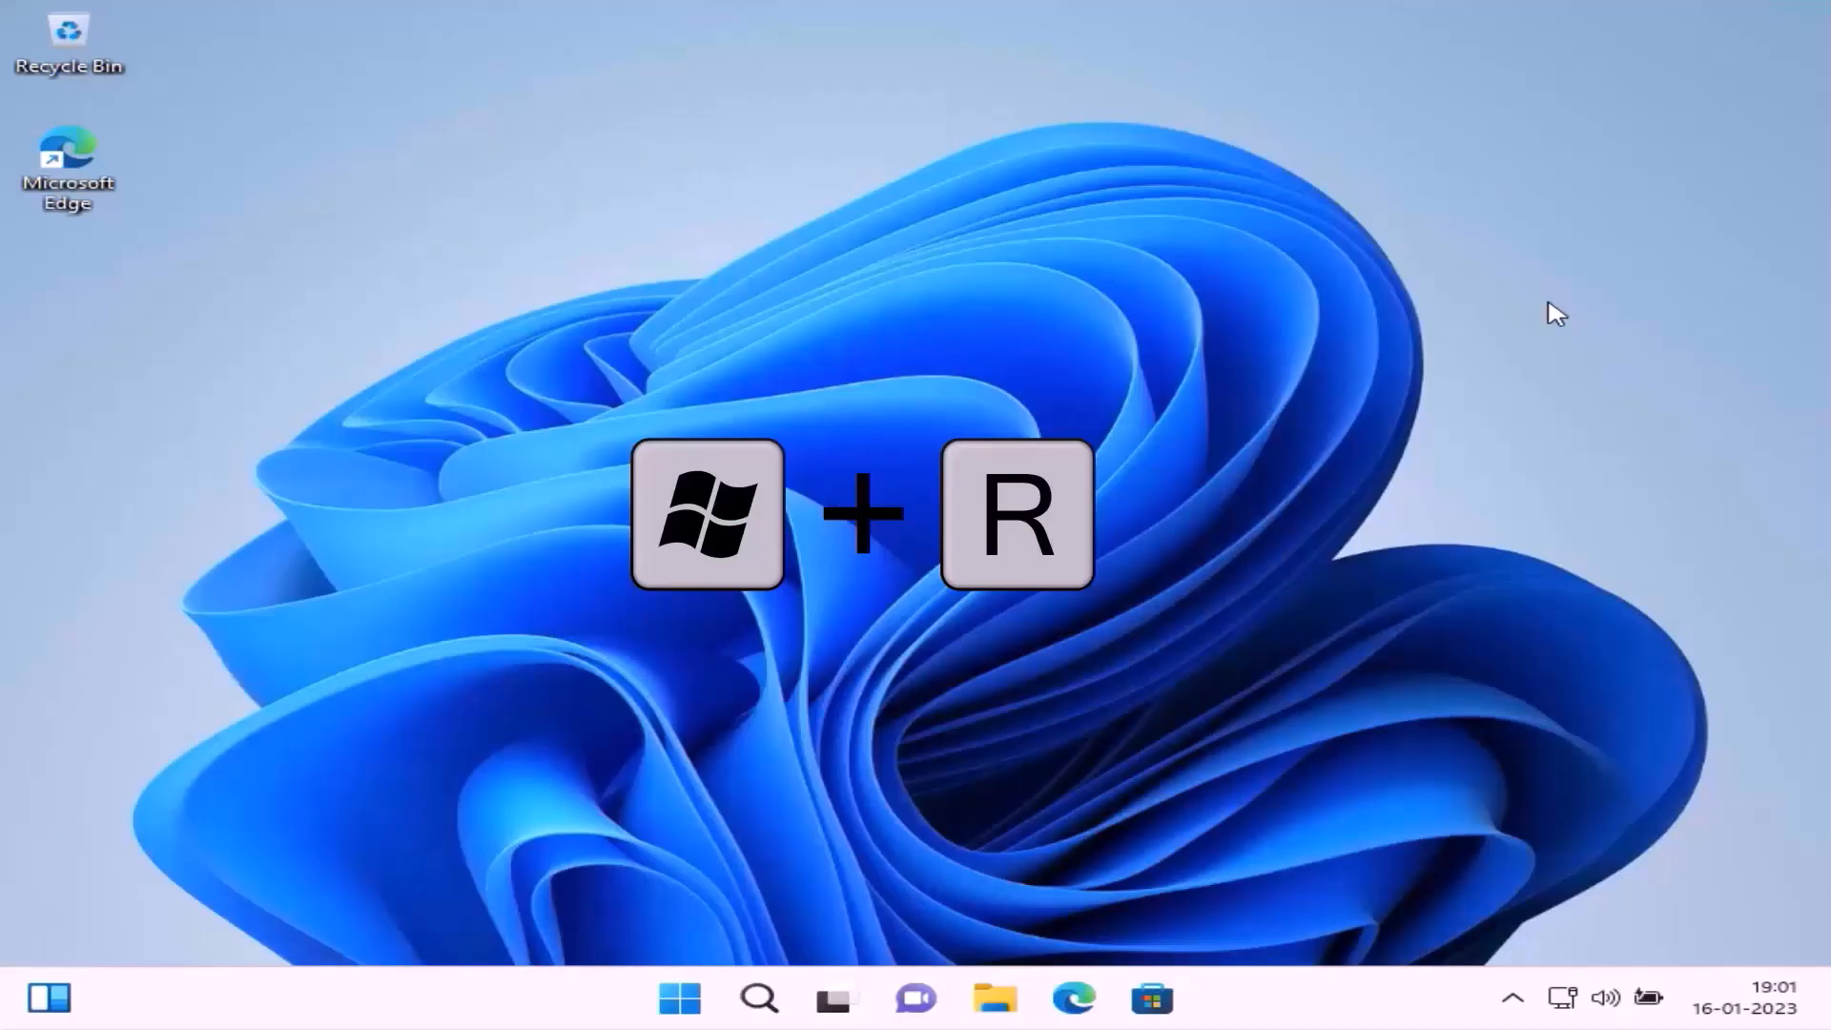
Step: Launch Disk Management from the Run dialog with diskmgmt.msc
key(win+r)
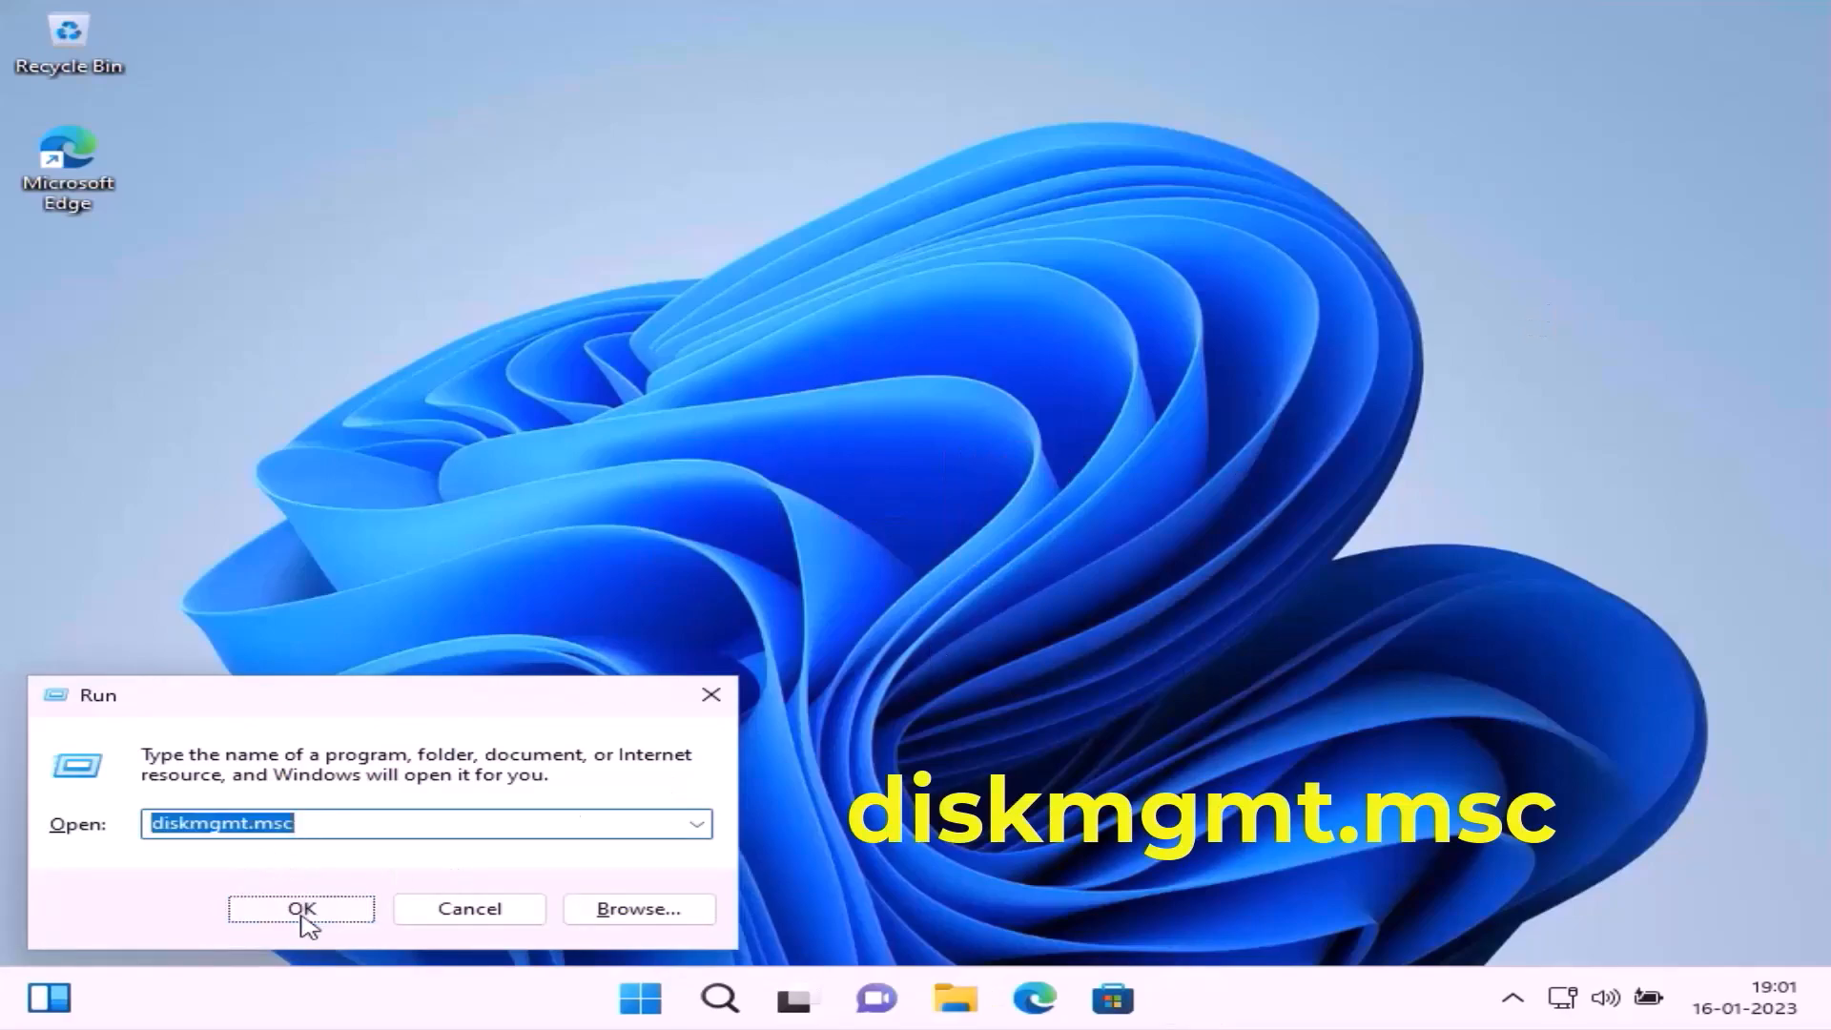
click(300, 909)
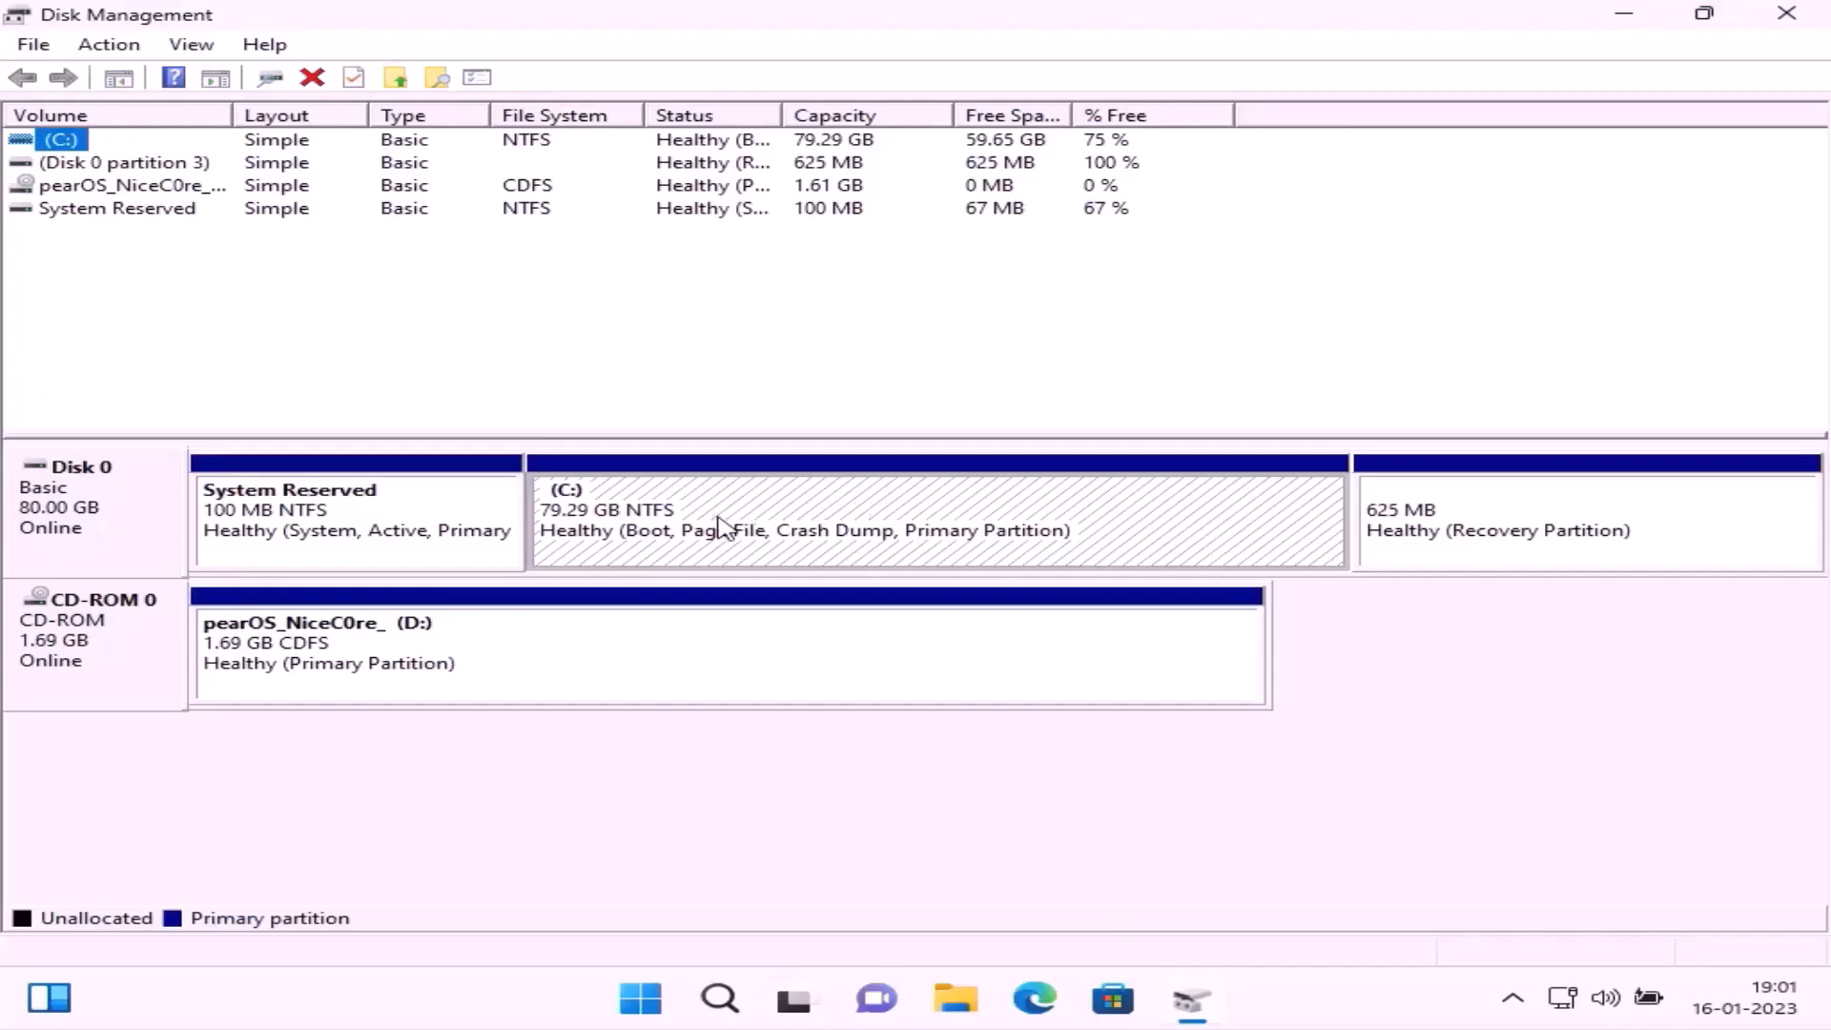
mouse_move(956, 502)
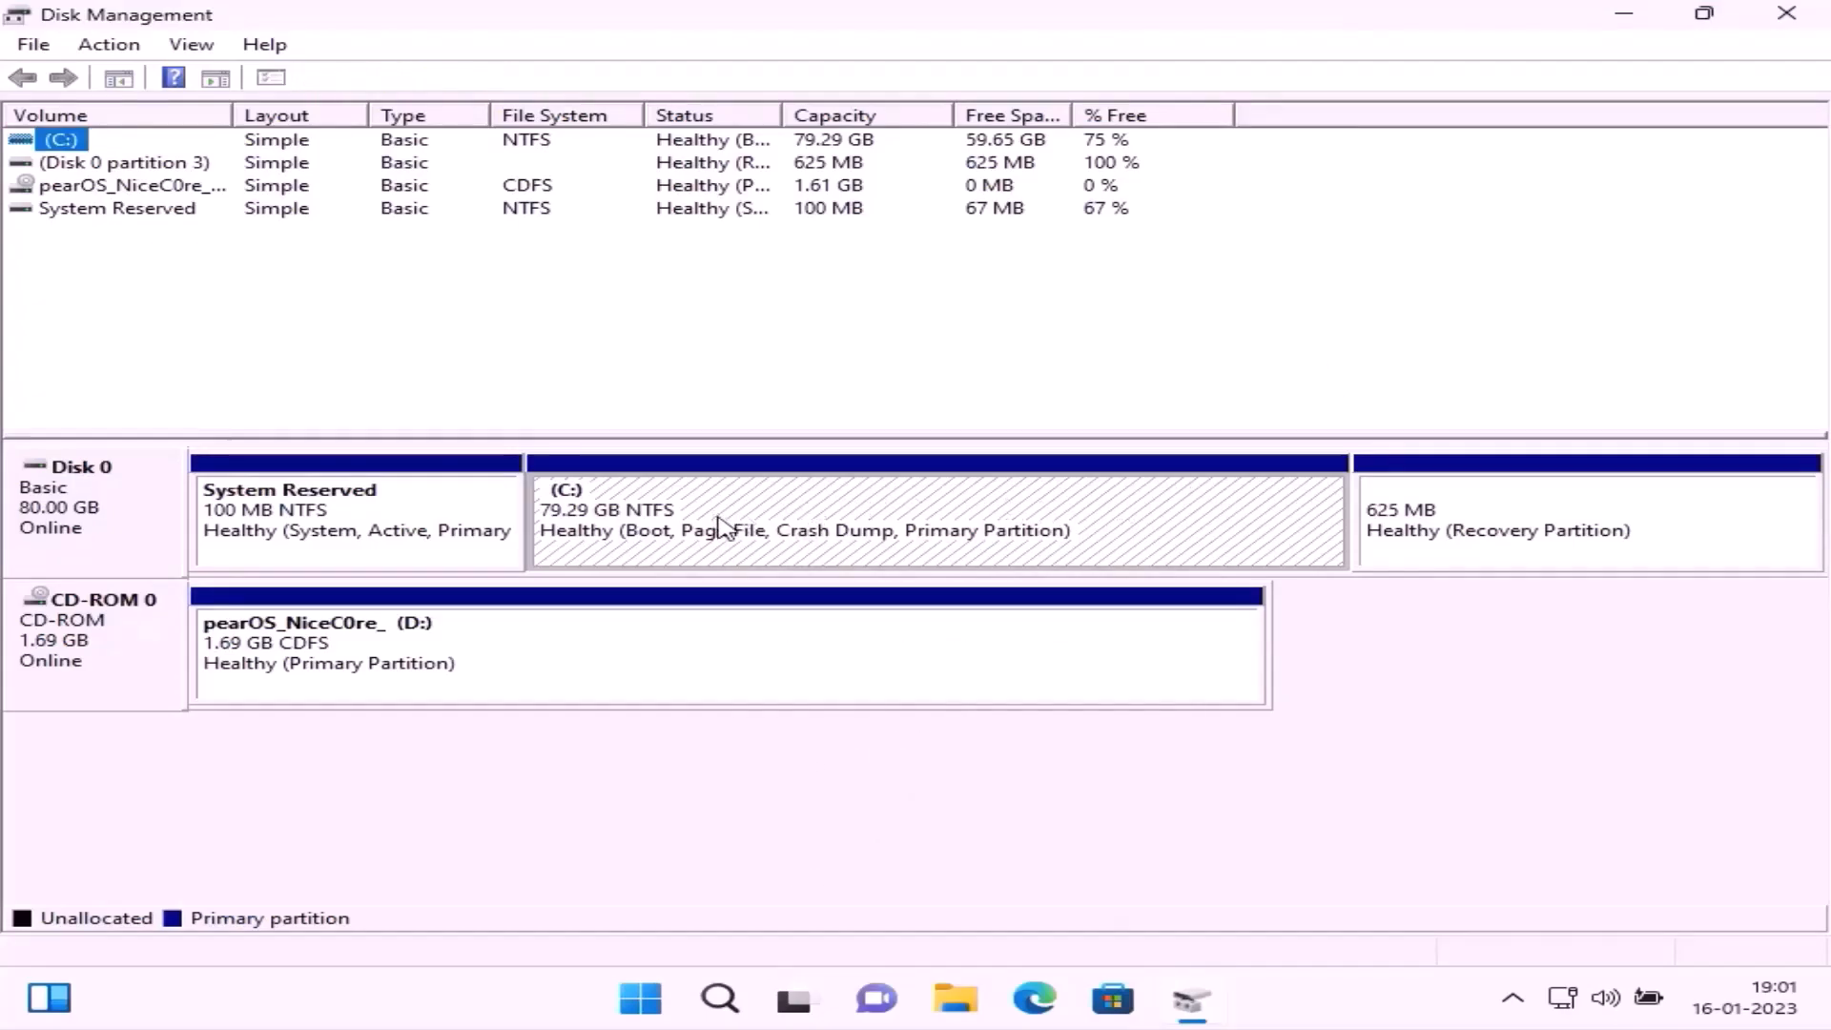
Step: Shrink the C: volume by 40000 MB, leaving 39.06 GB unallocated on Disk 0
right_click(717, 527)
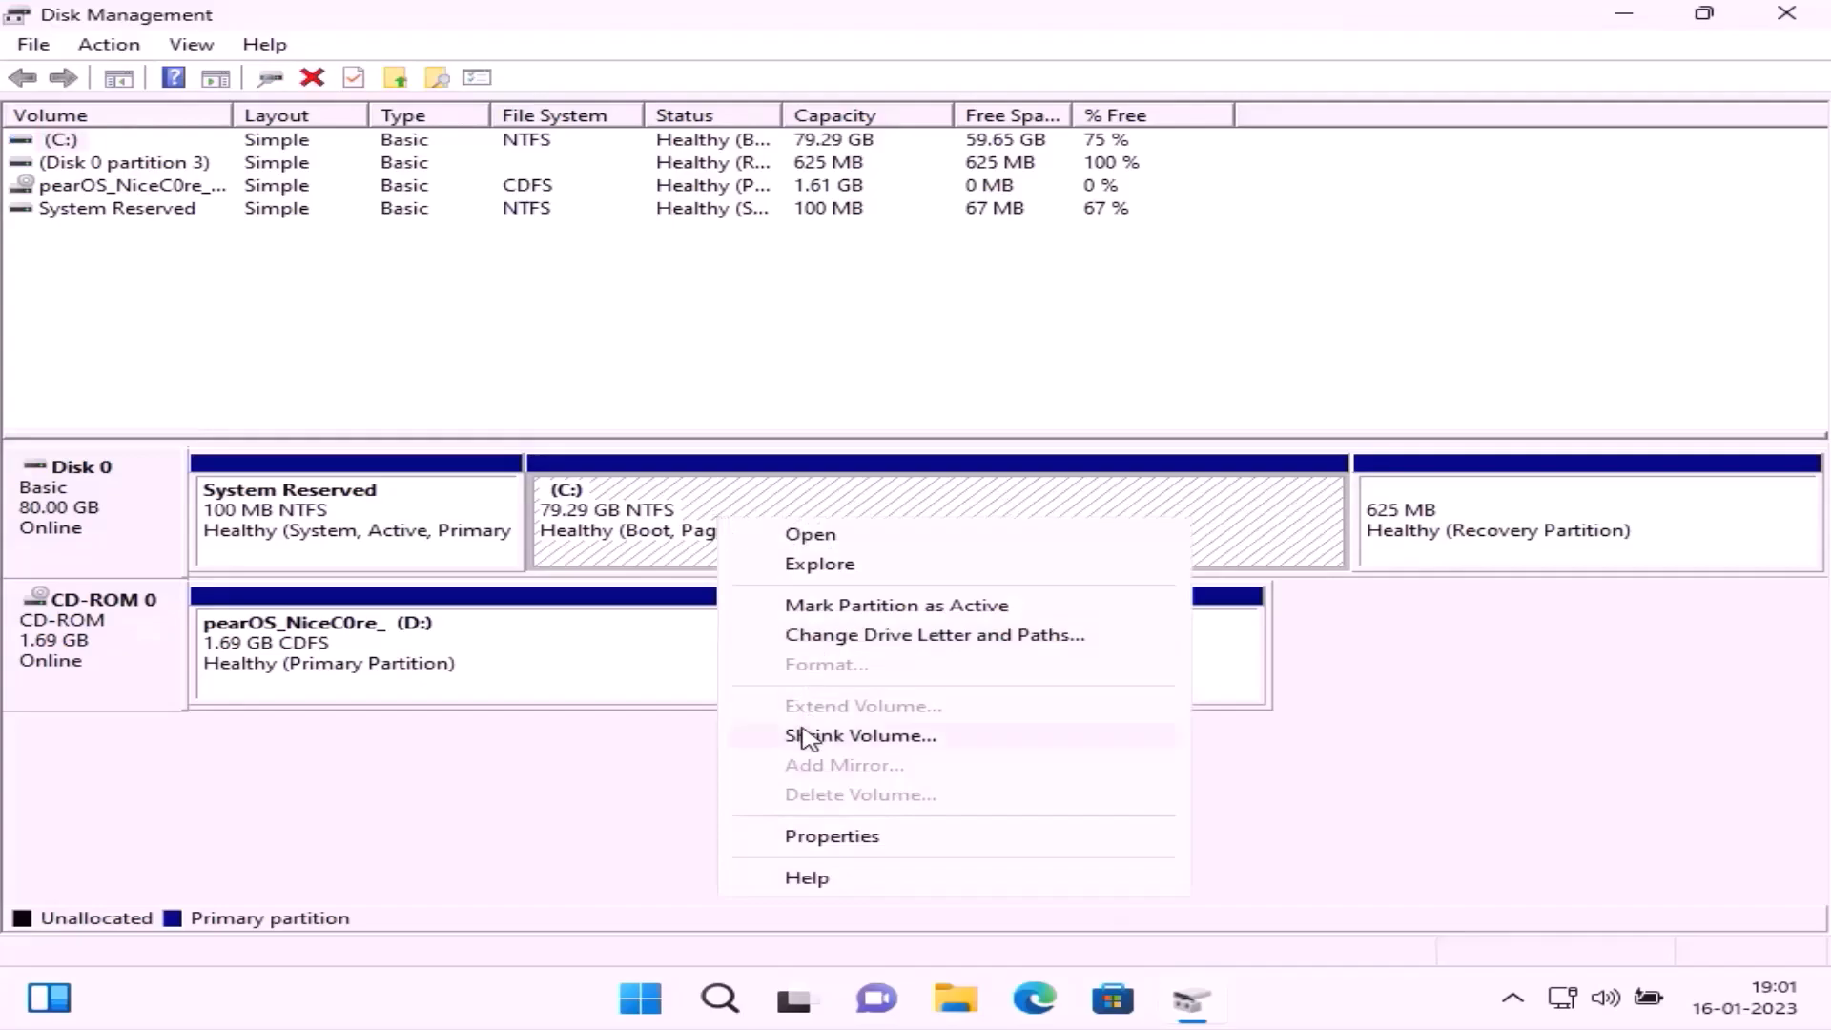
click(862, 734)
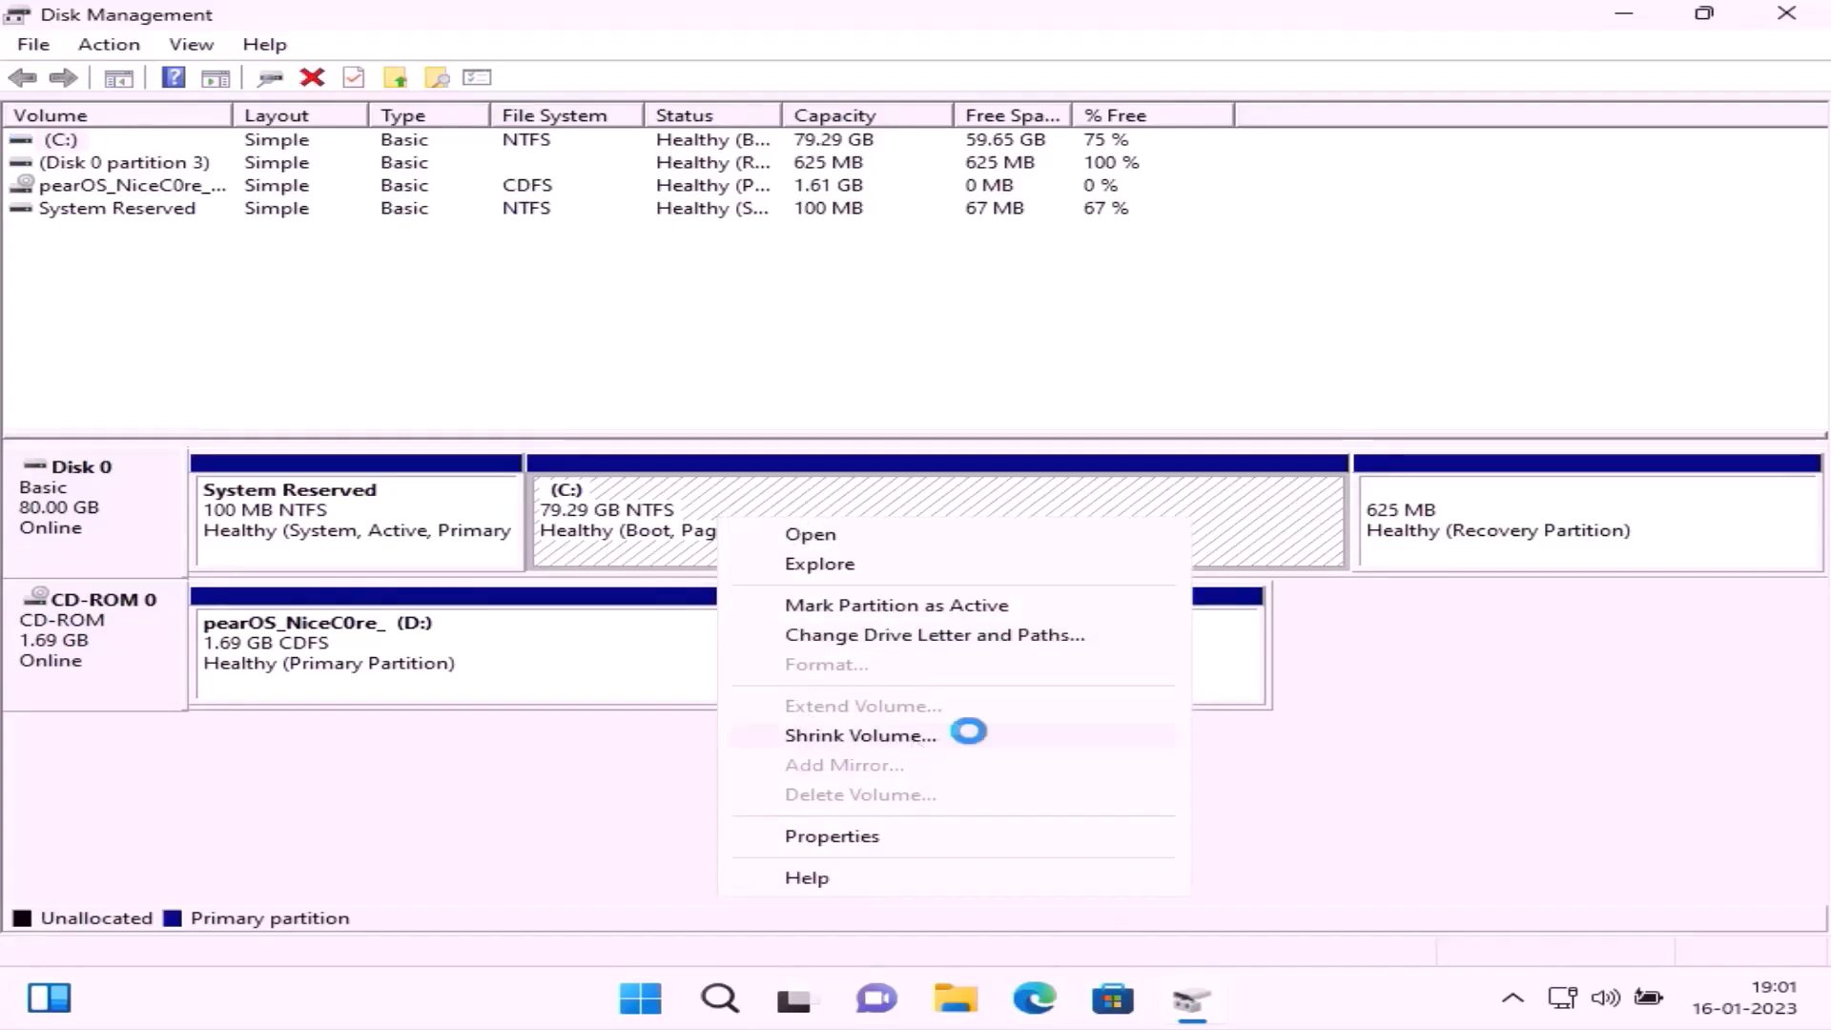
click(860, 736)
text(40000)
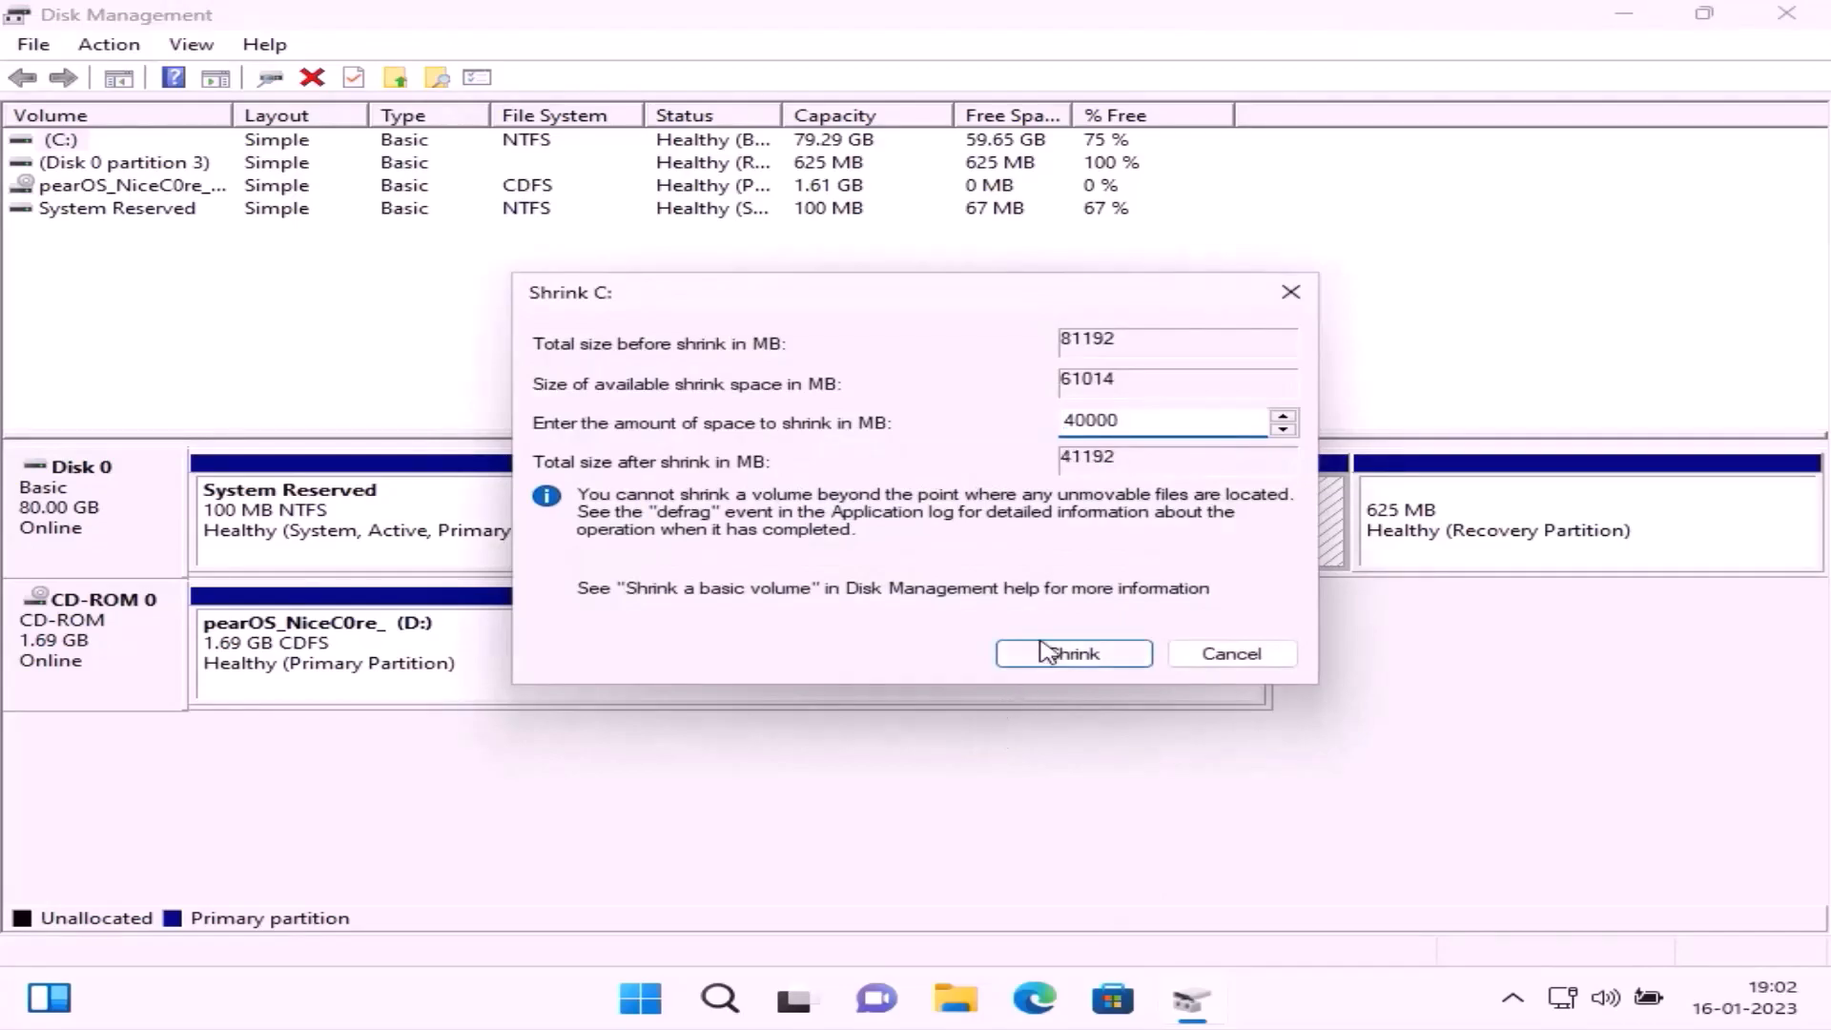
click(1070, 652)
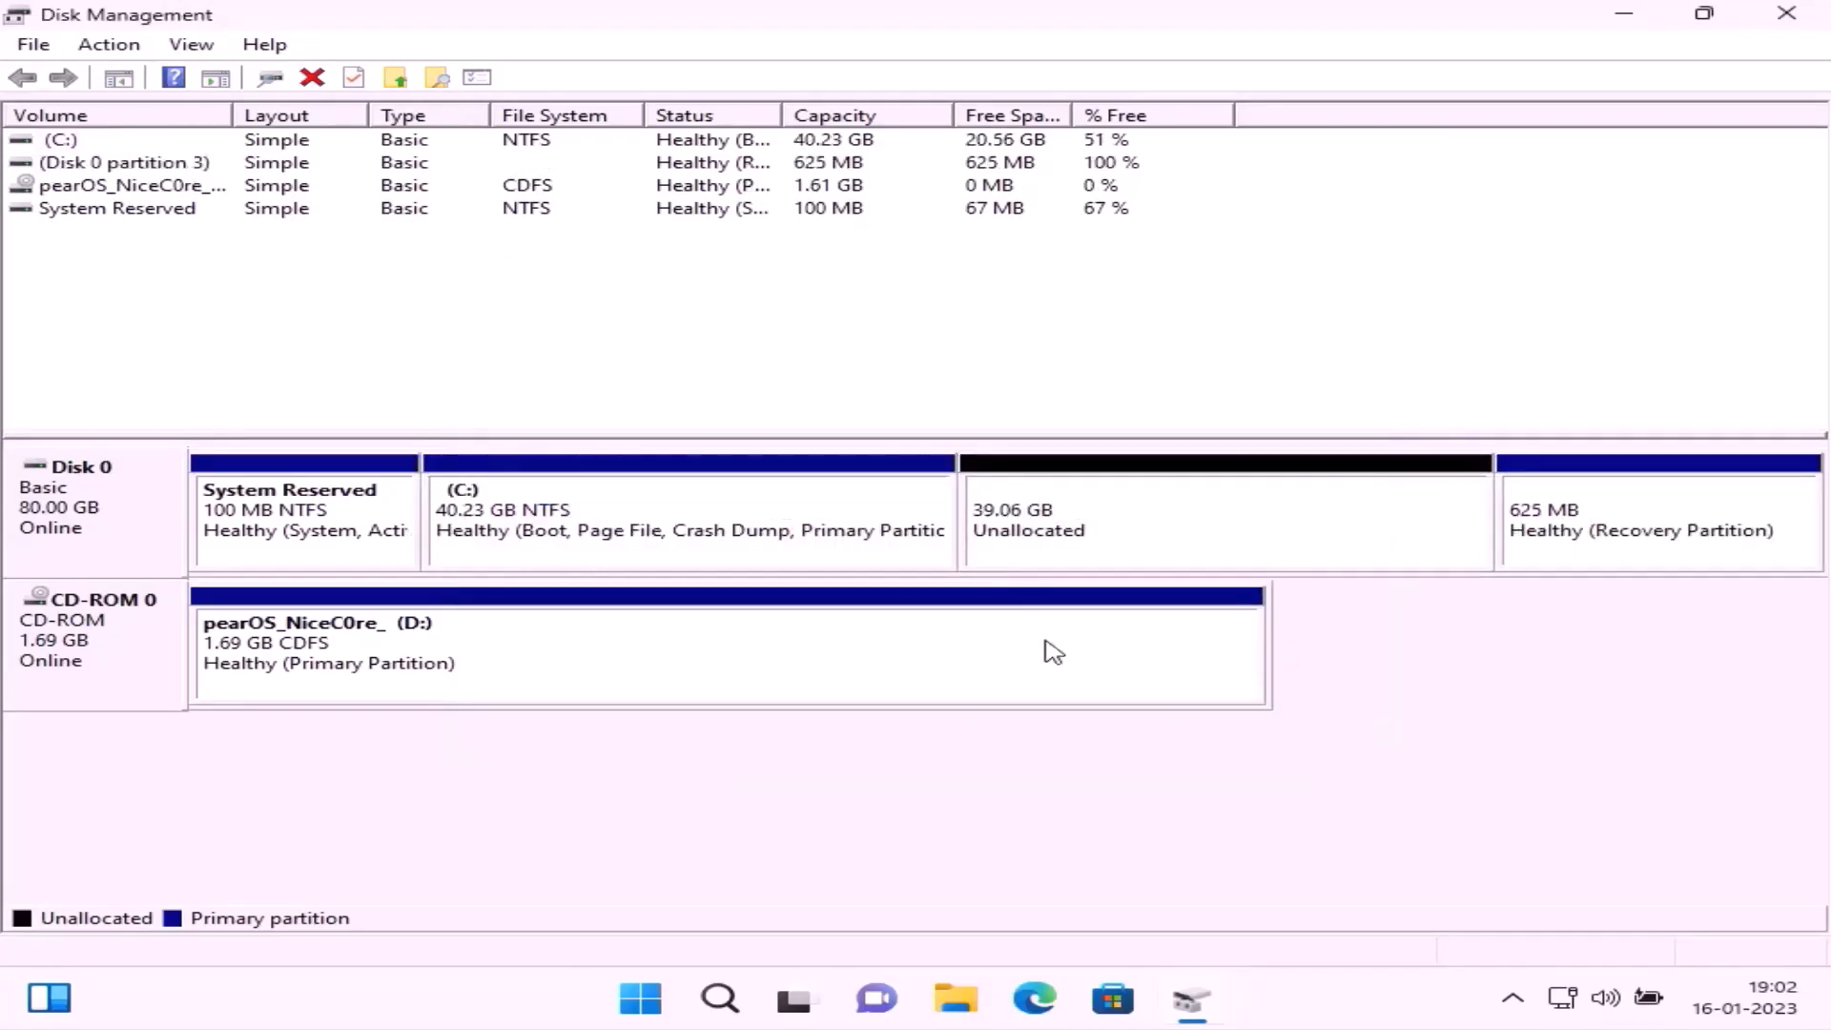
mouse_move(1144, 533)
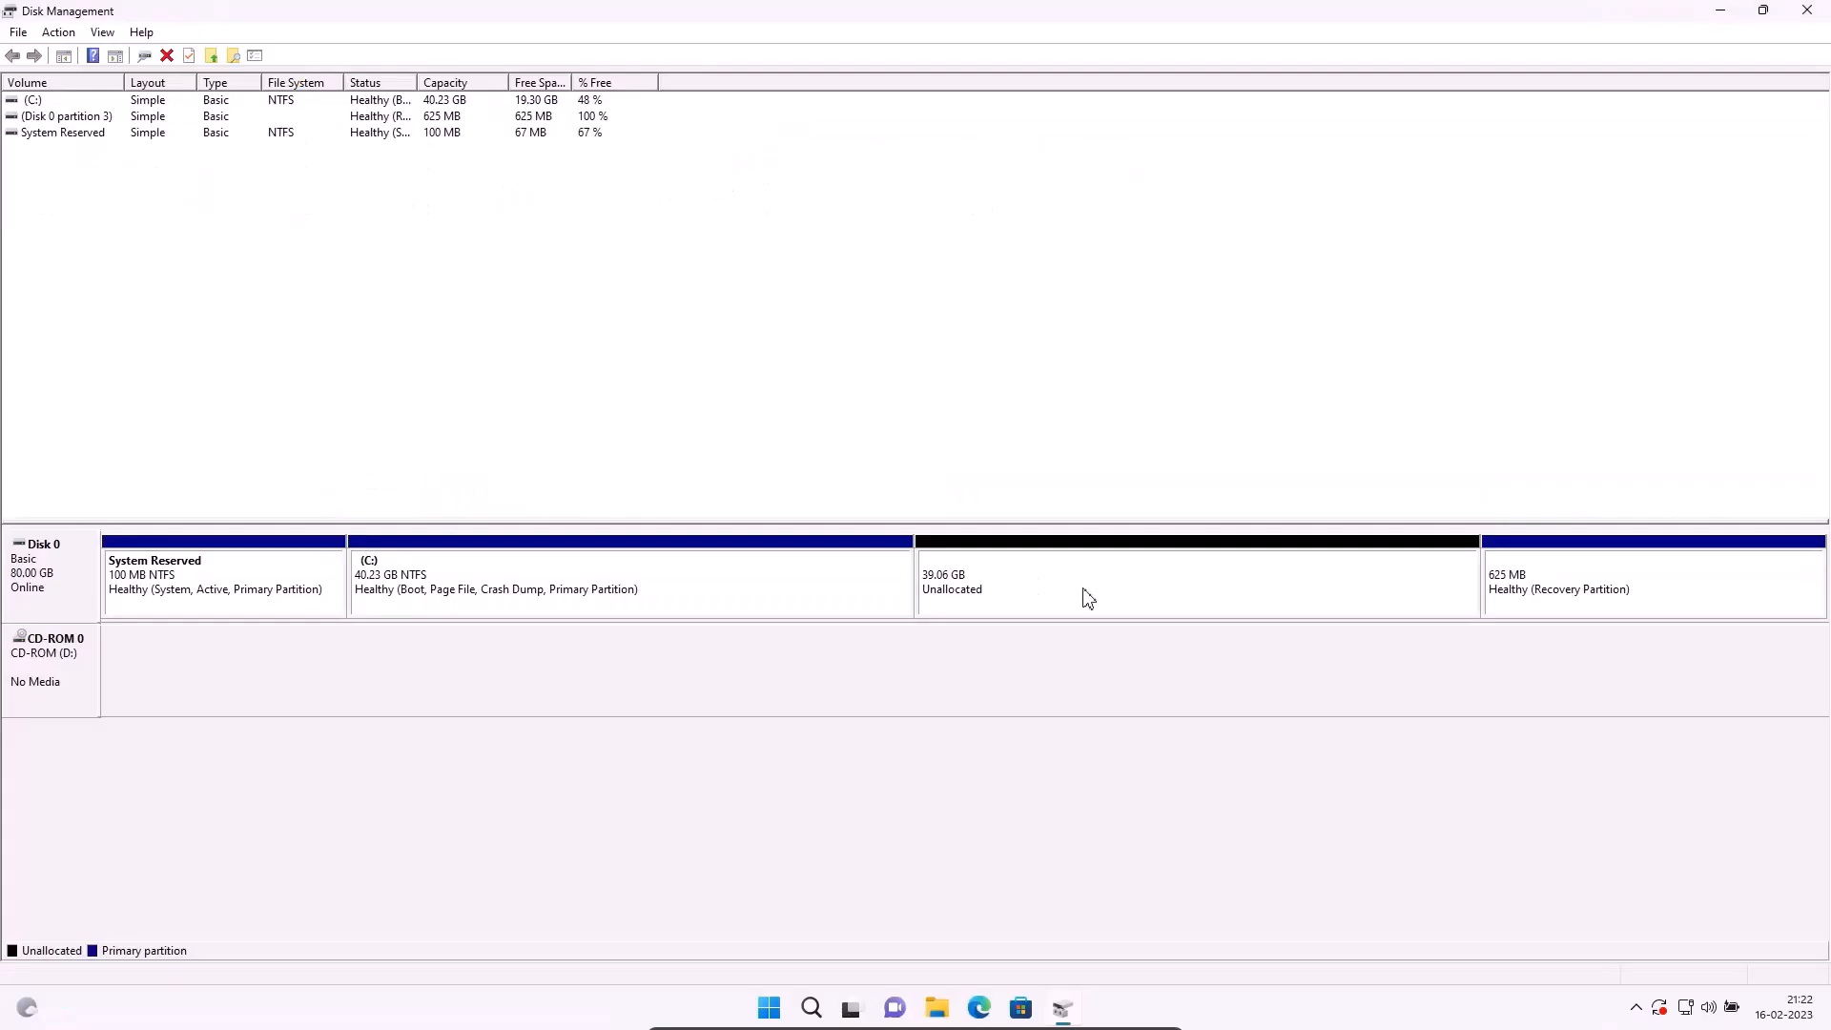
Step: Create a new simple volume on the unallocated space: maximum size, letter E, NTFS quick format
right_click(1086, 595)
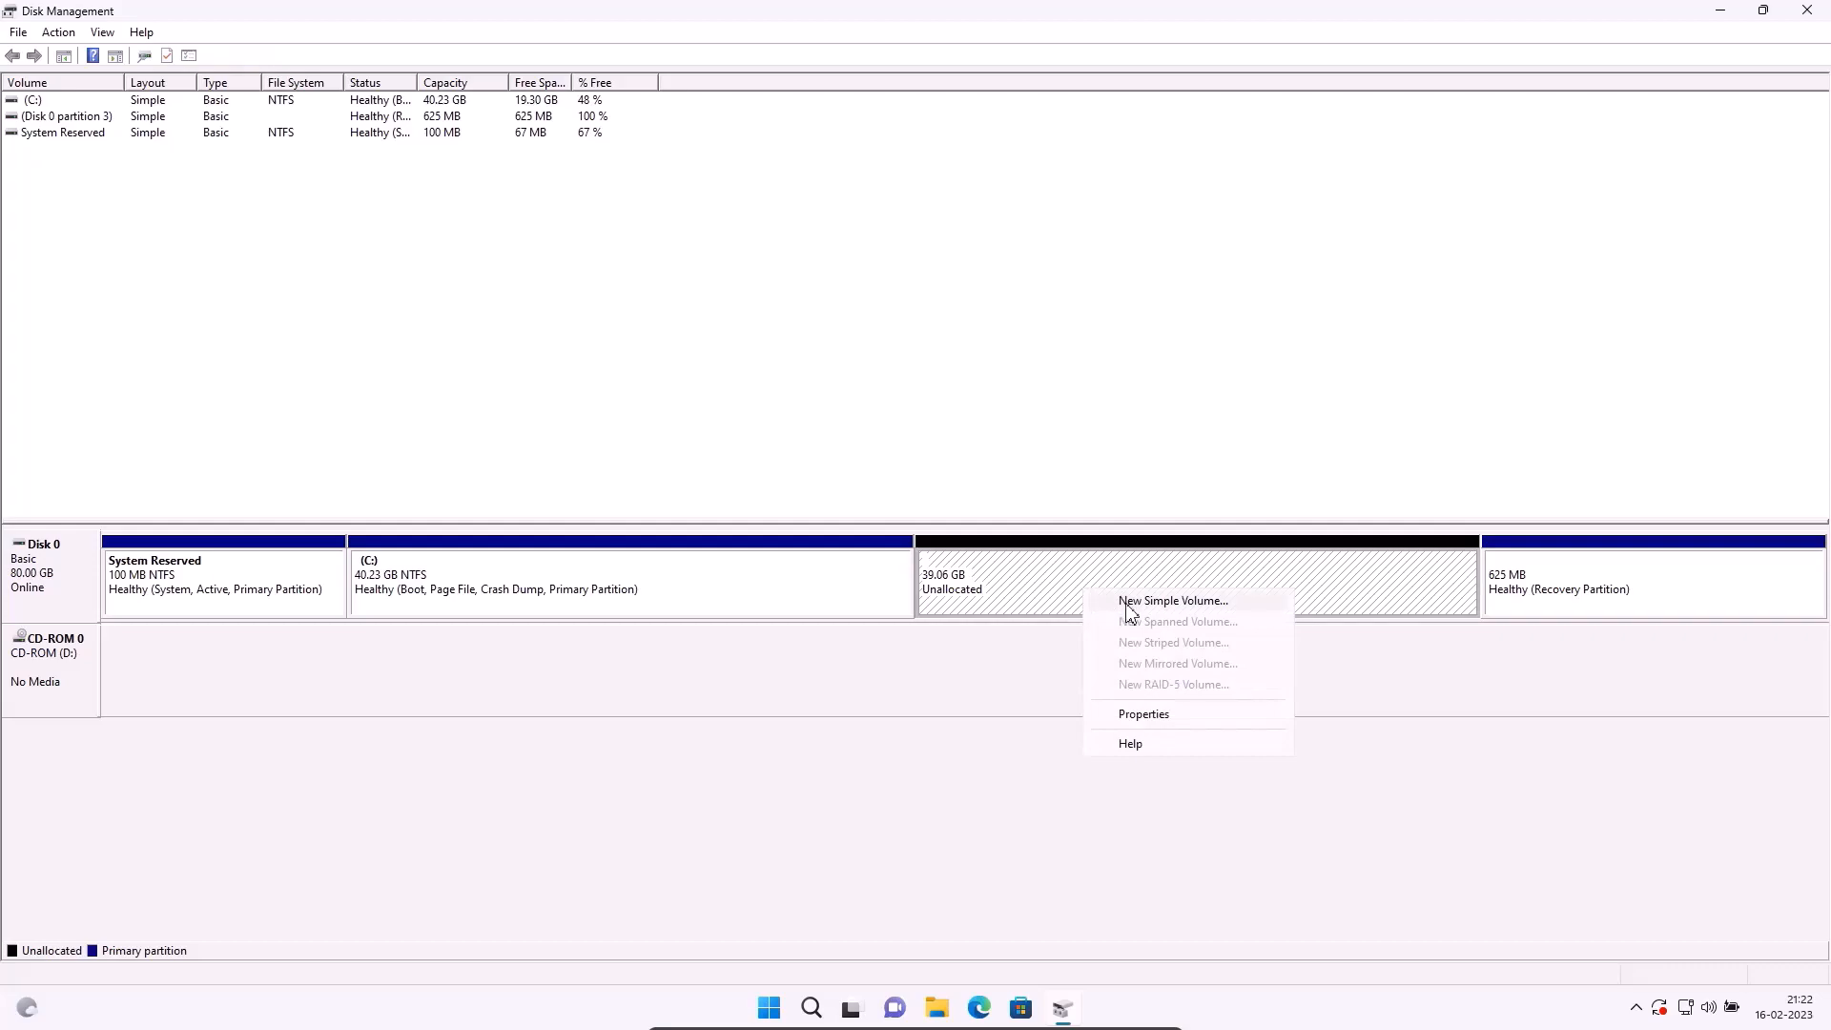
click(1173, 599)
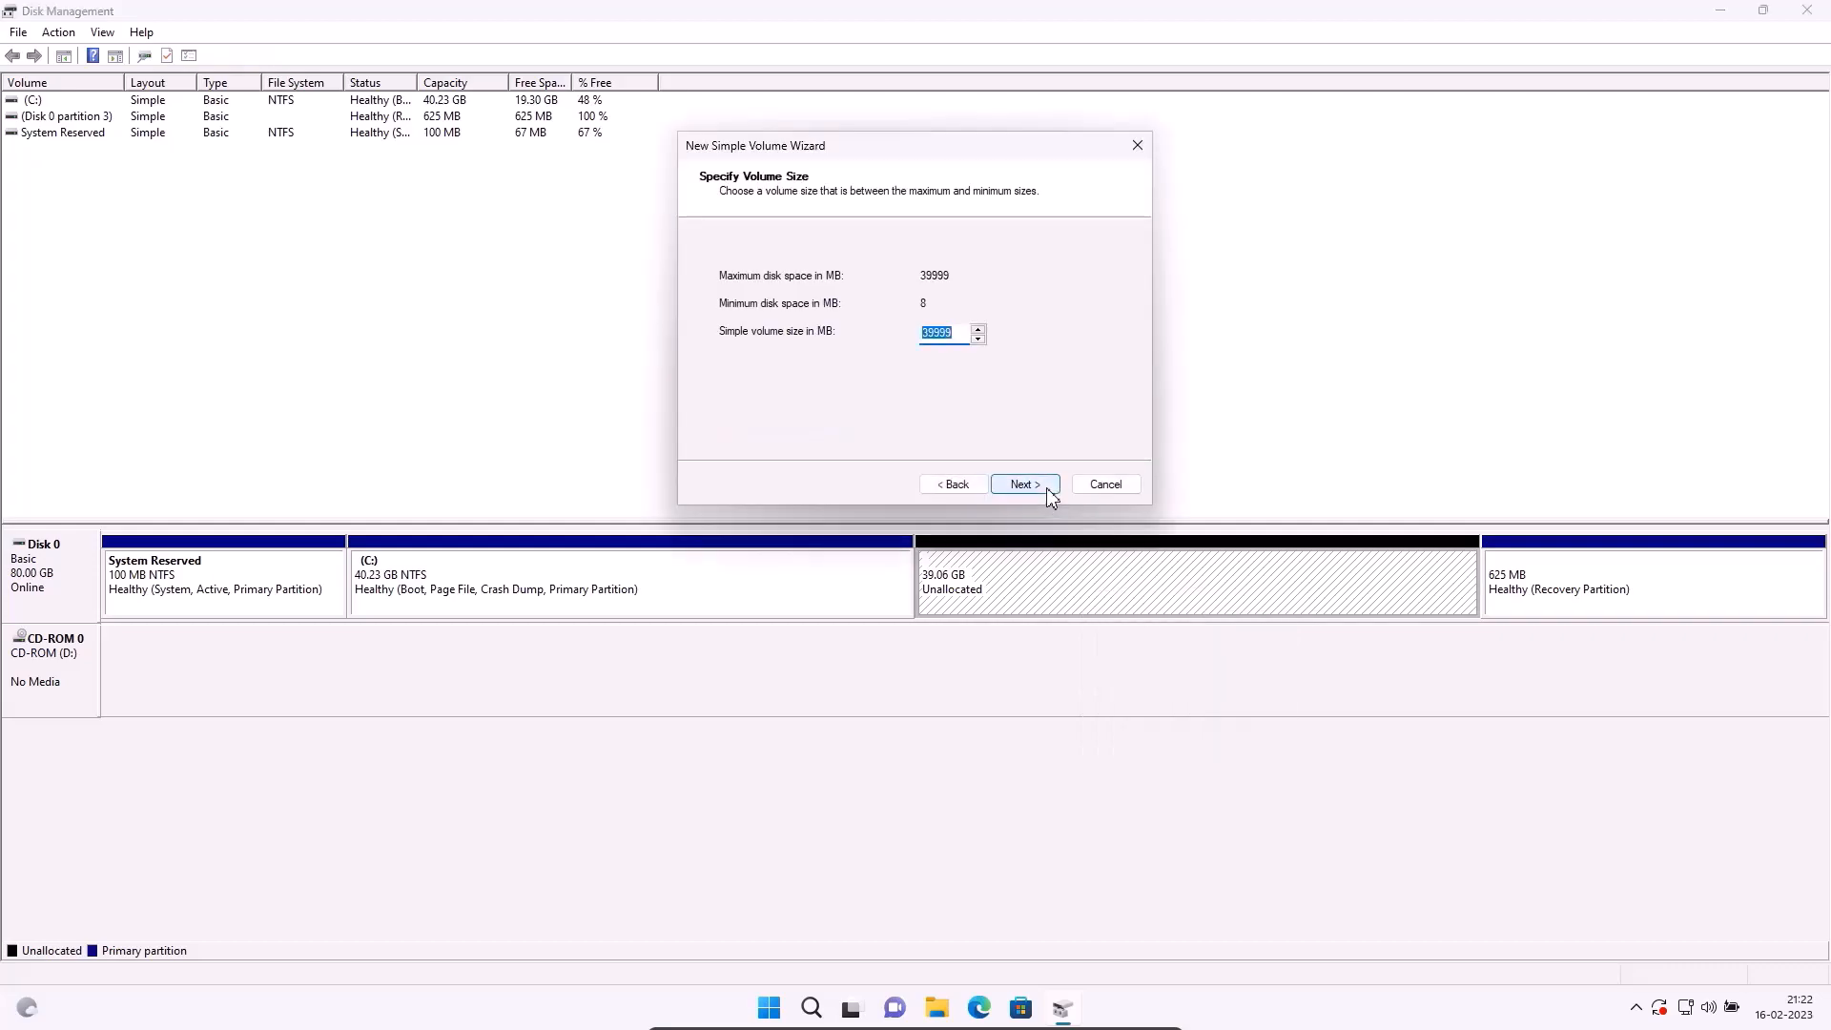
click(1023, 482)
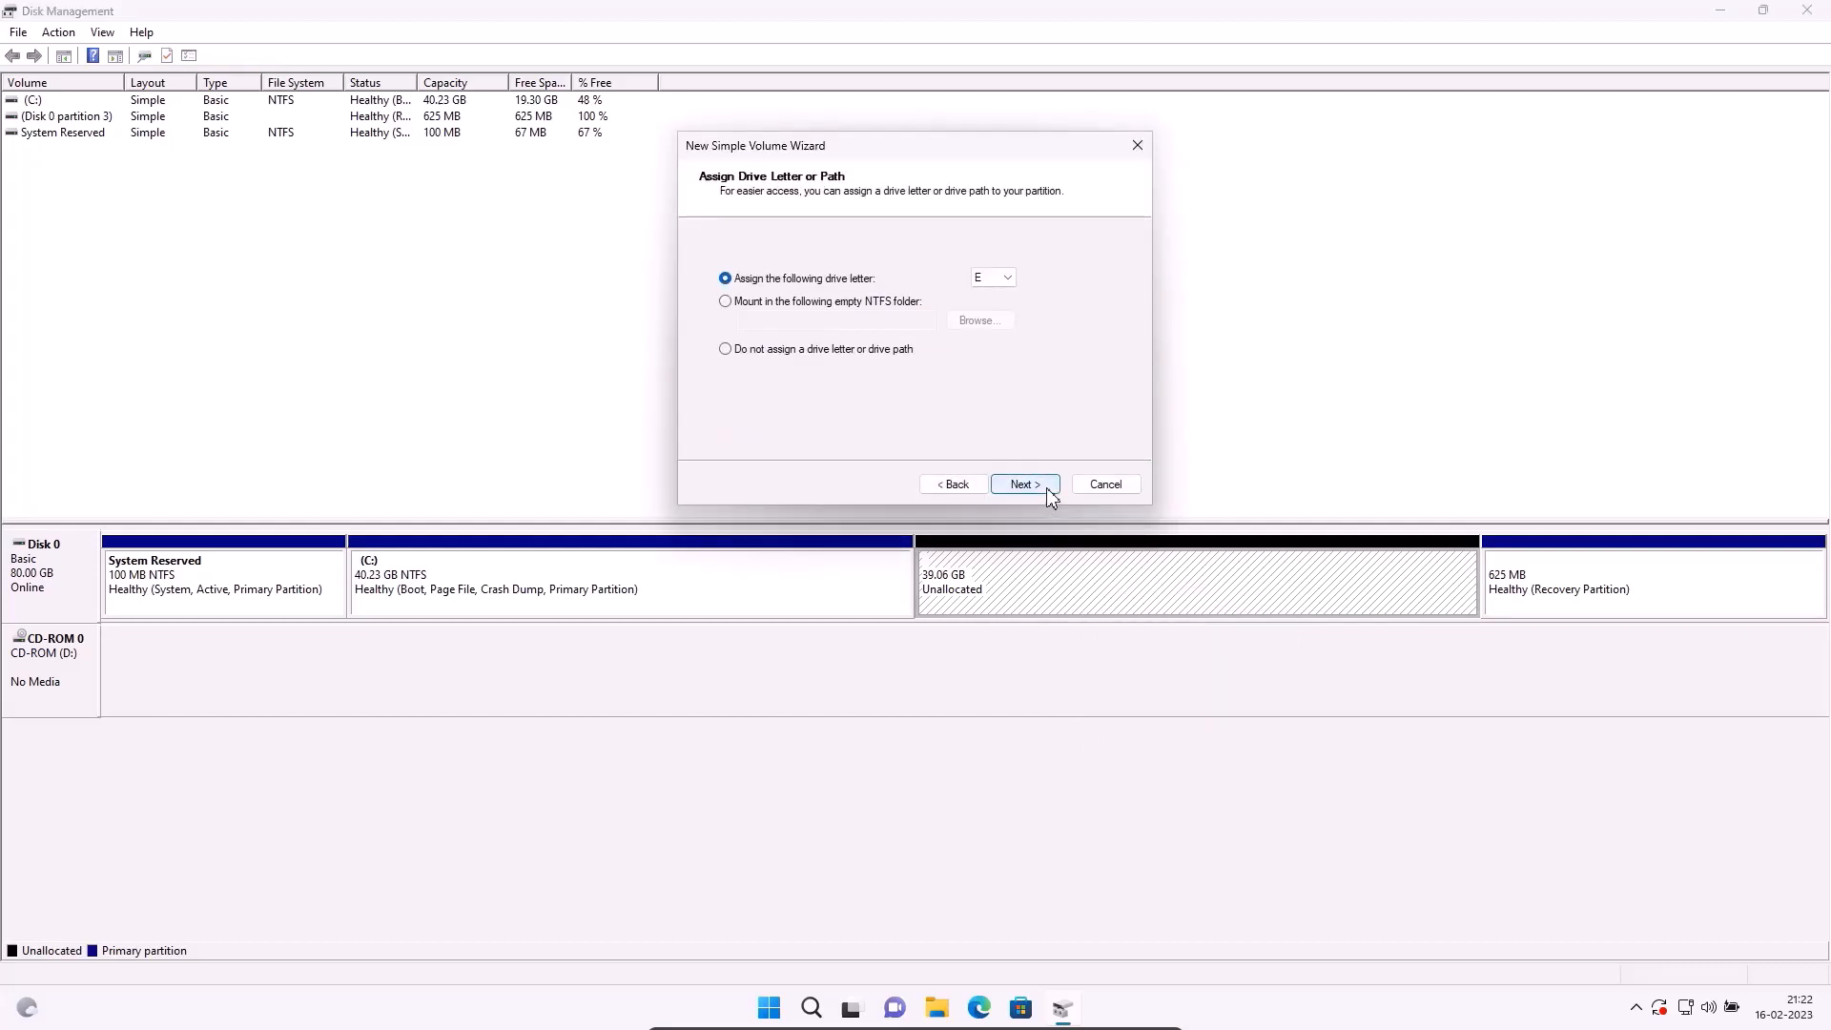
click(1023, 482)
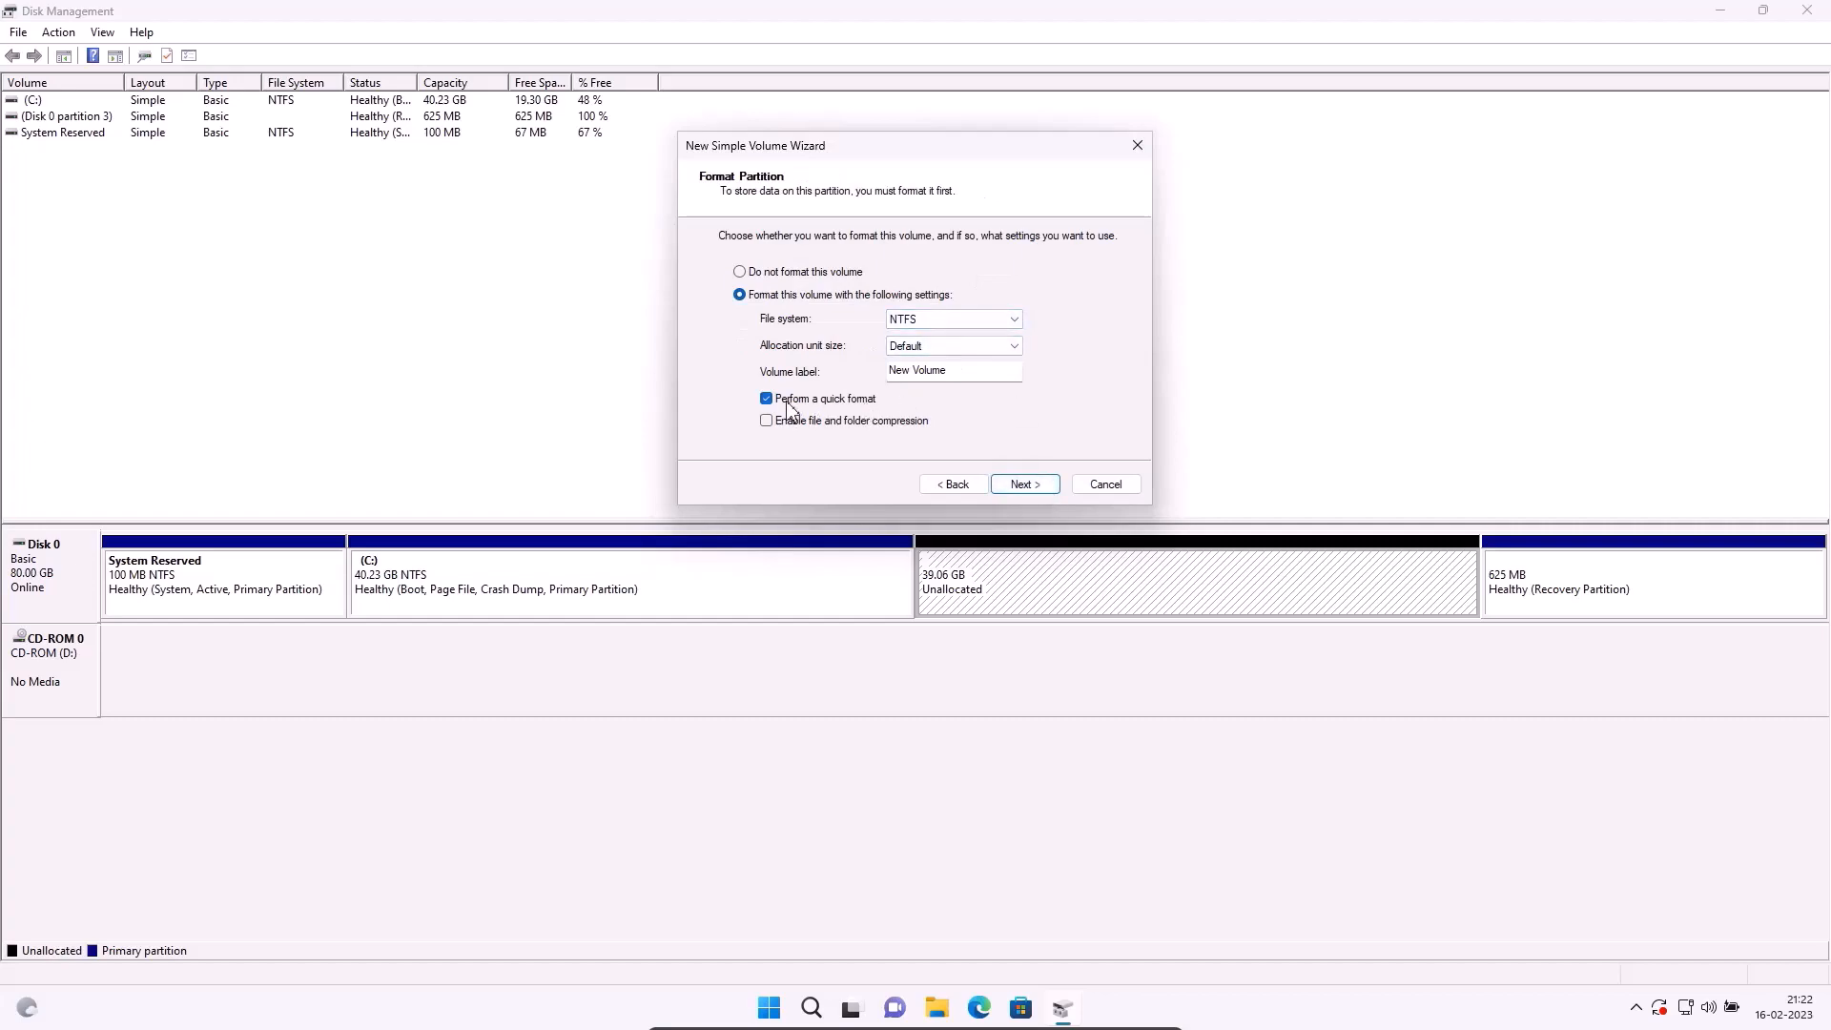
click(1022, 482)
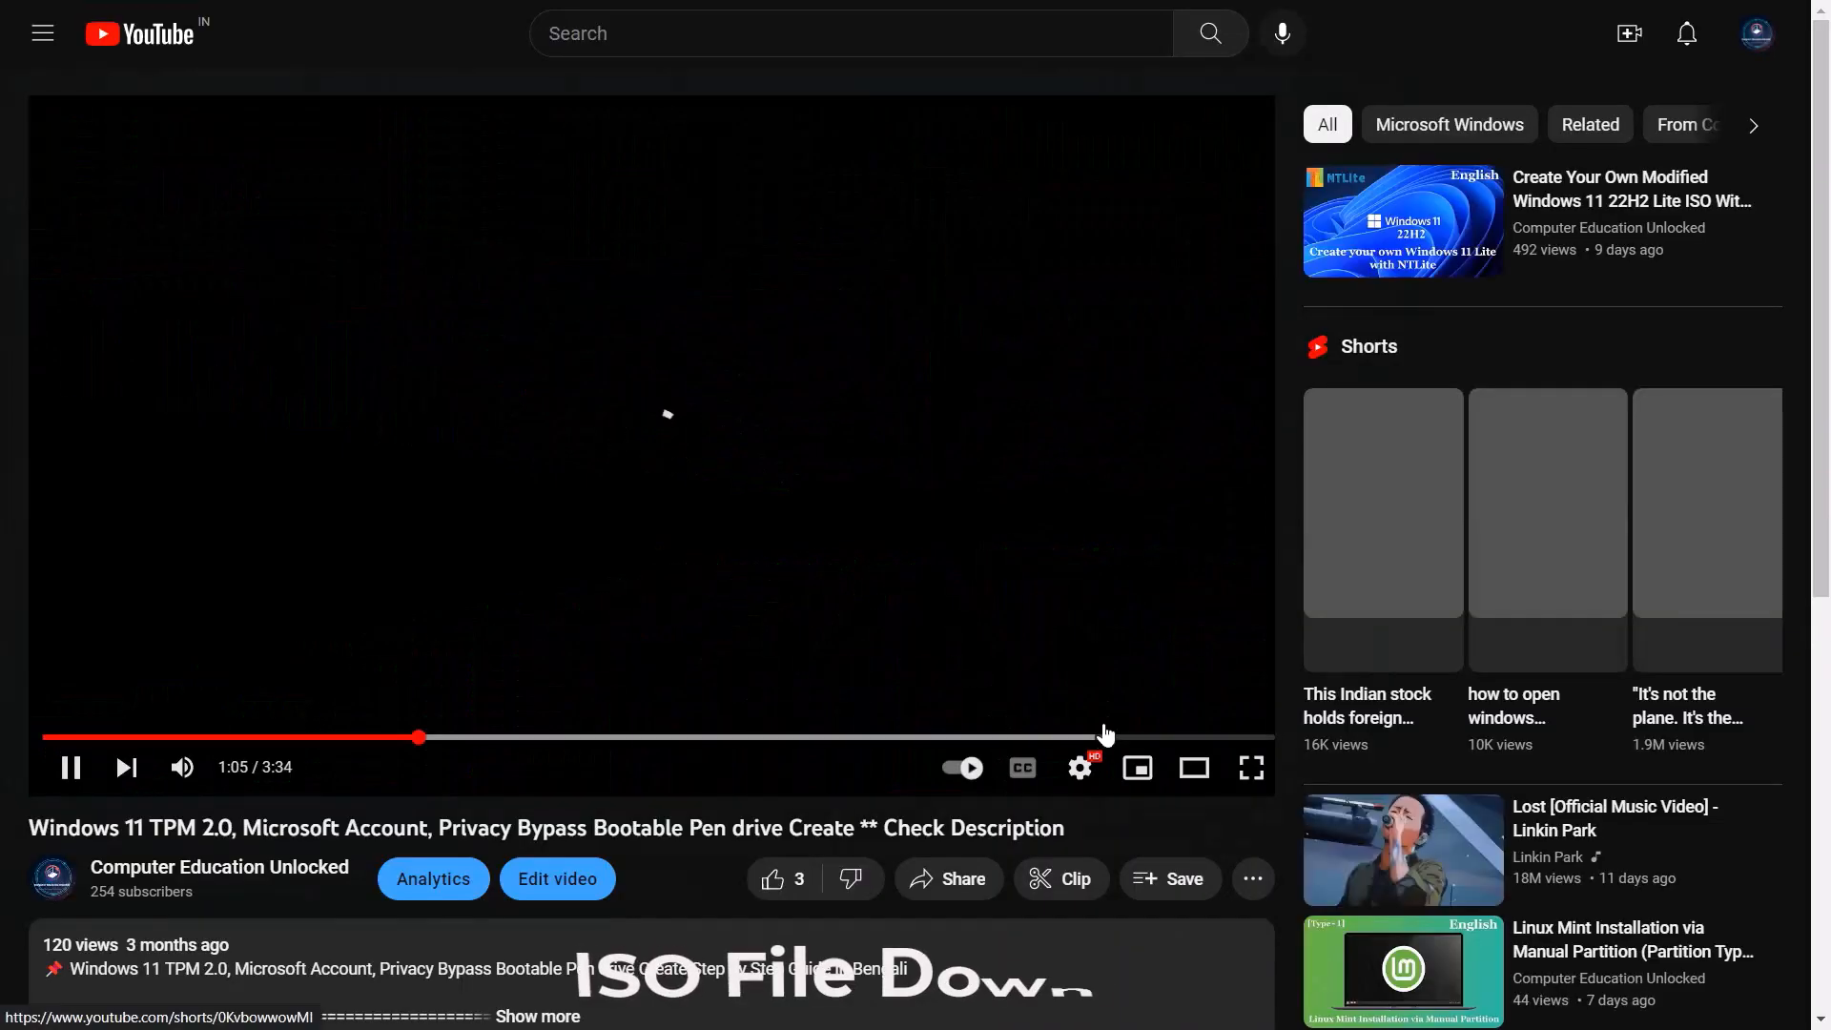
Step: Grab the File11.torrent download, then reach the Rufus 3.21 download on rufus.ie
scroll(down, 3)
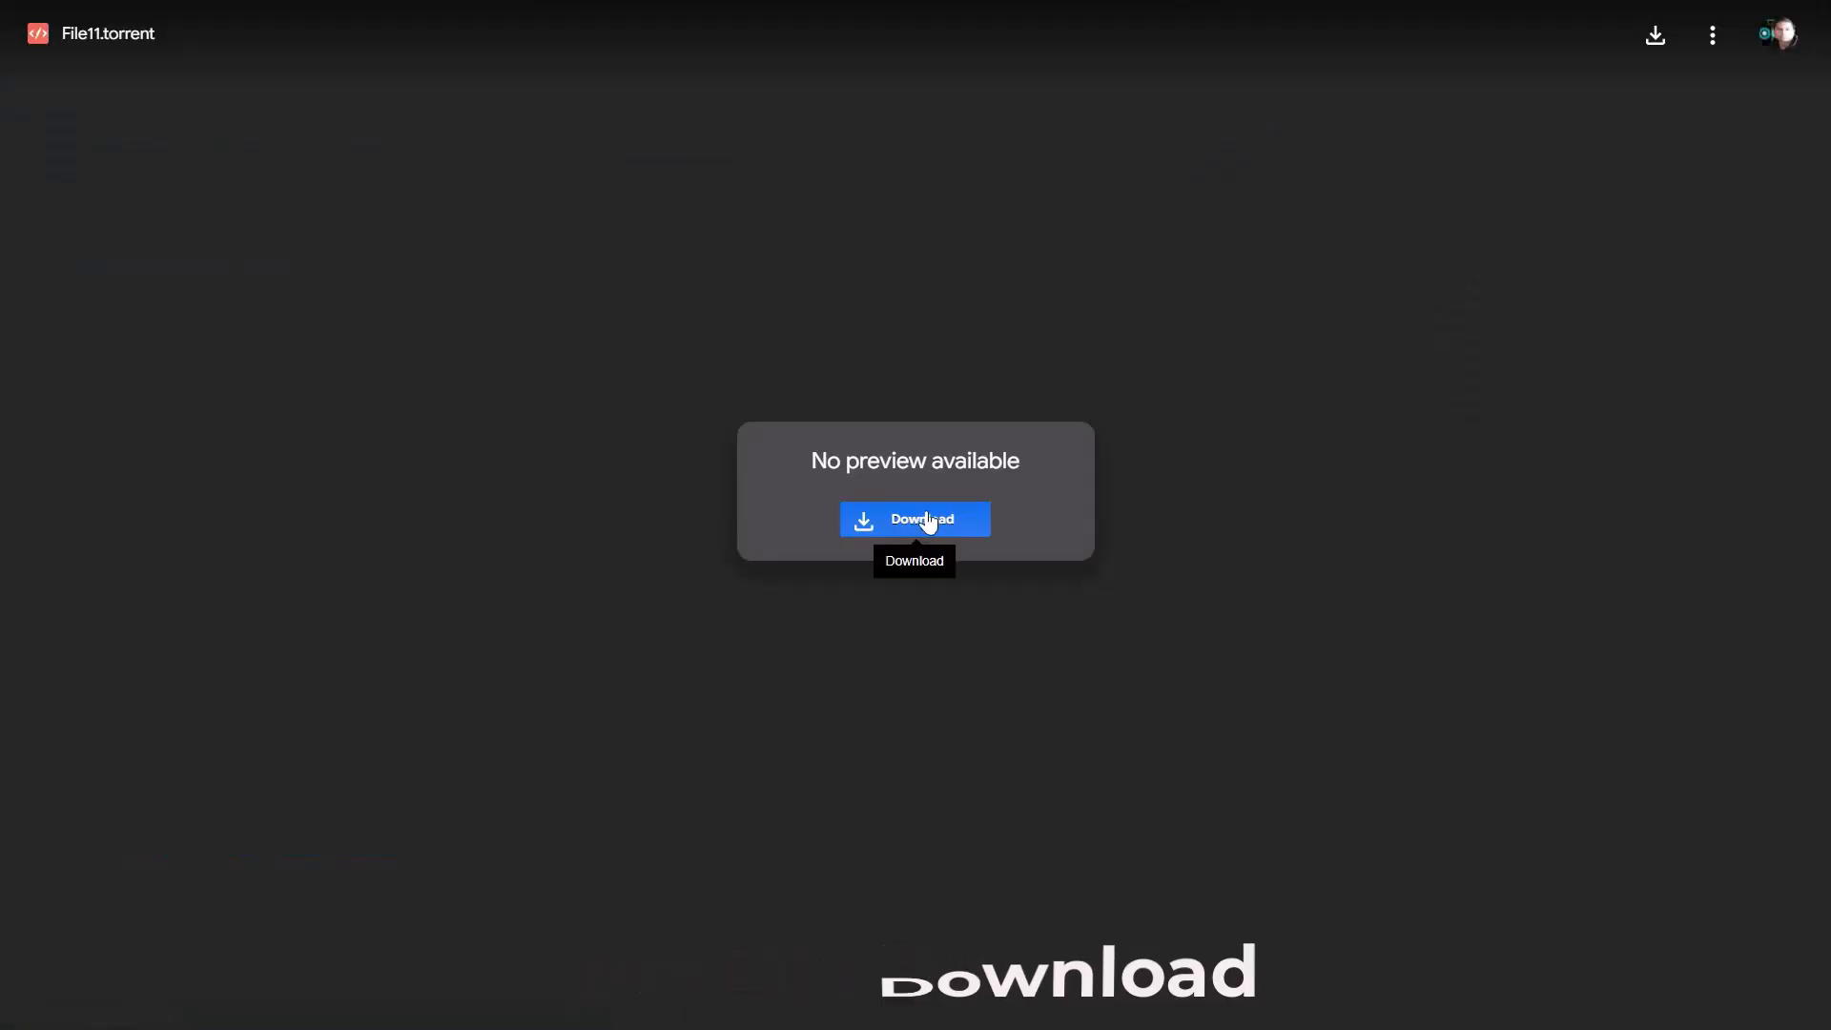
click(914, 519)
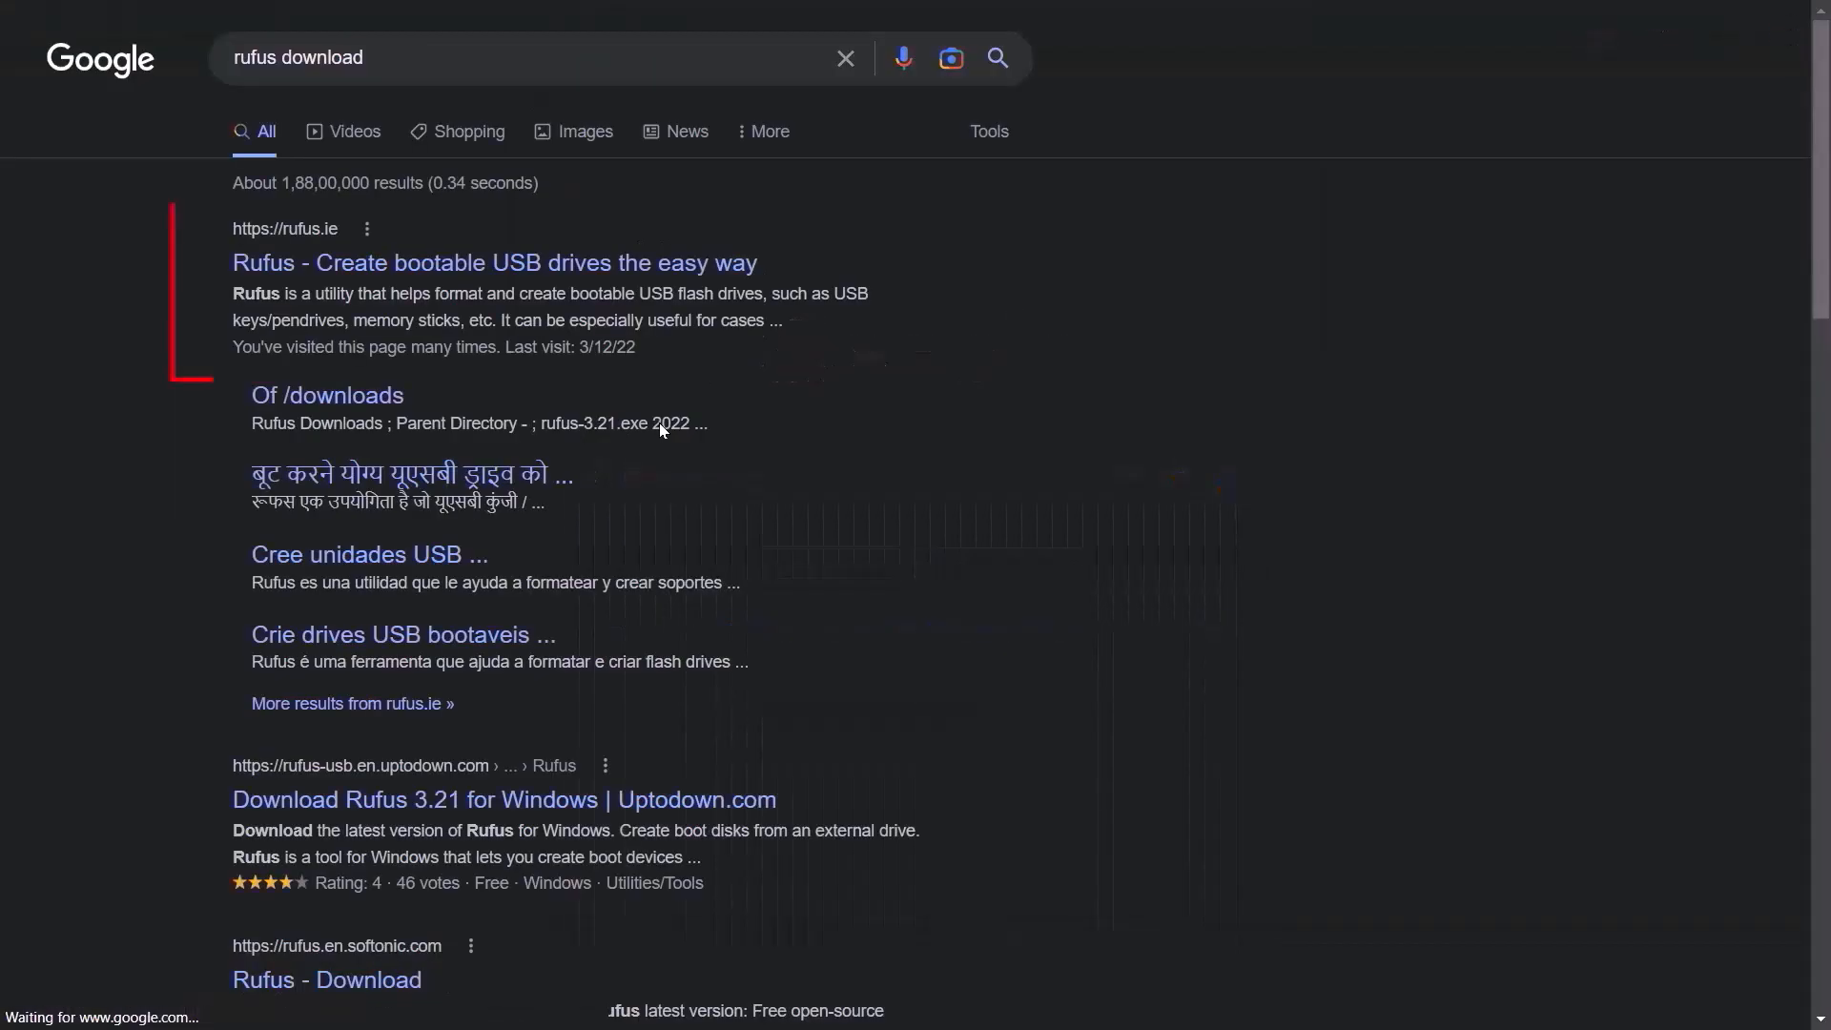
click(494, 261)
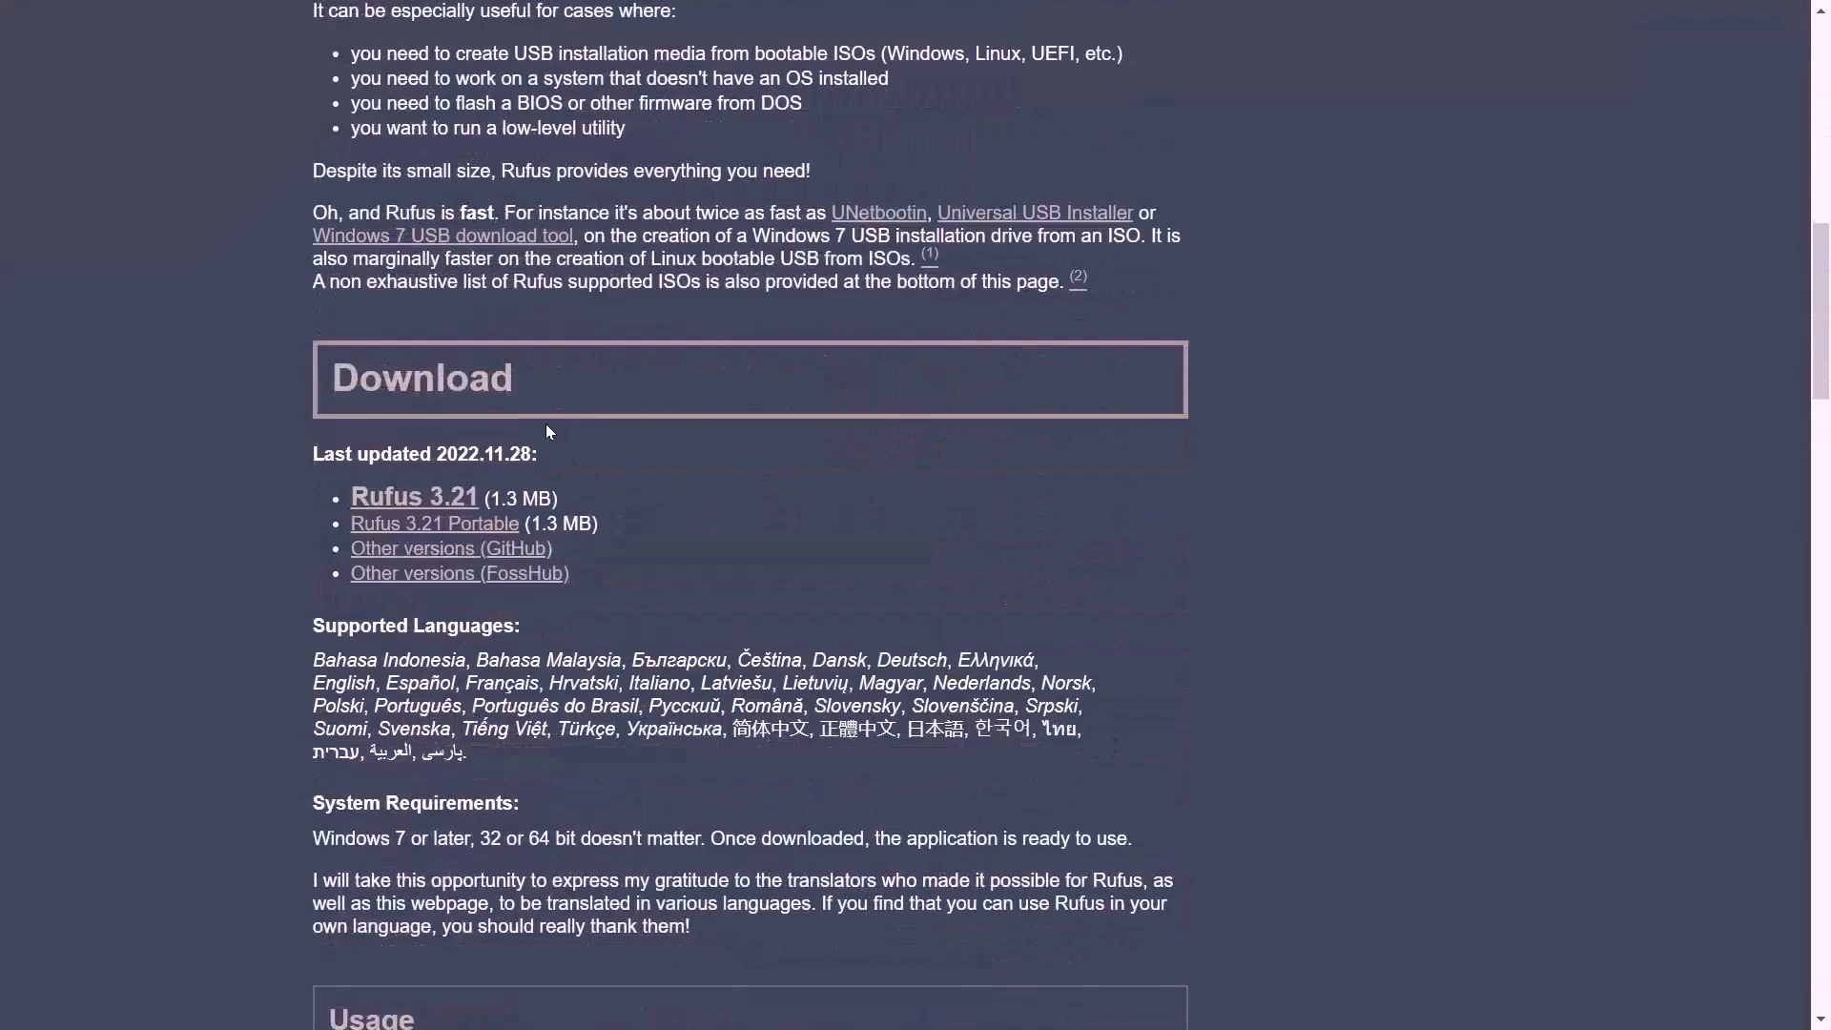
click(414, 496)
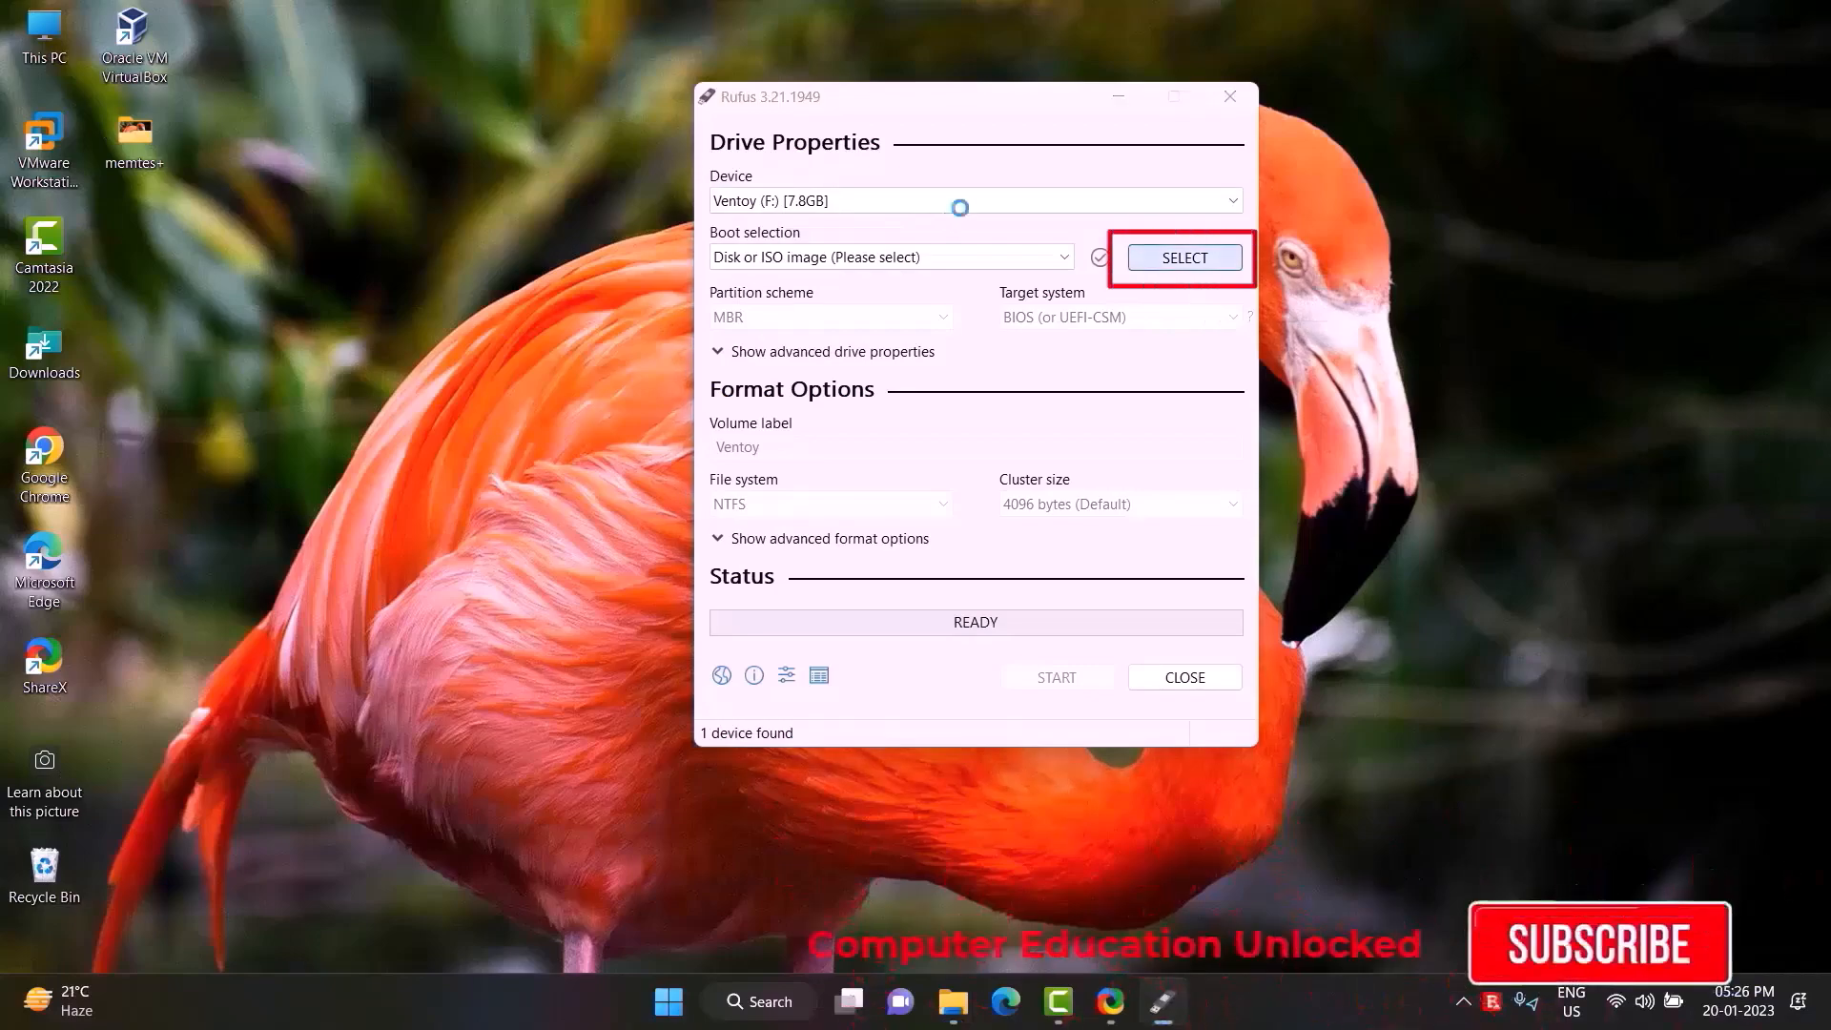
Step: Load the mt86plus64.grub.iso image and start writing it, accepting the multiple-partitions warning
click(1183, 258)
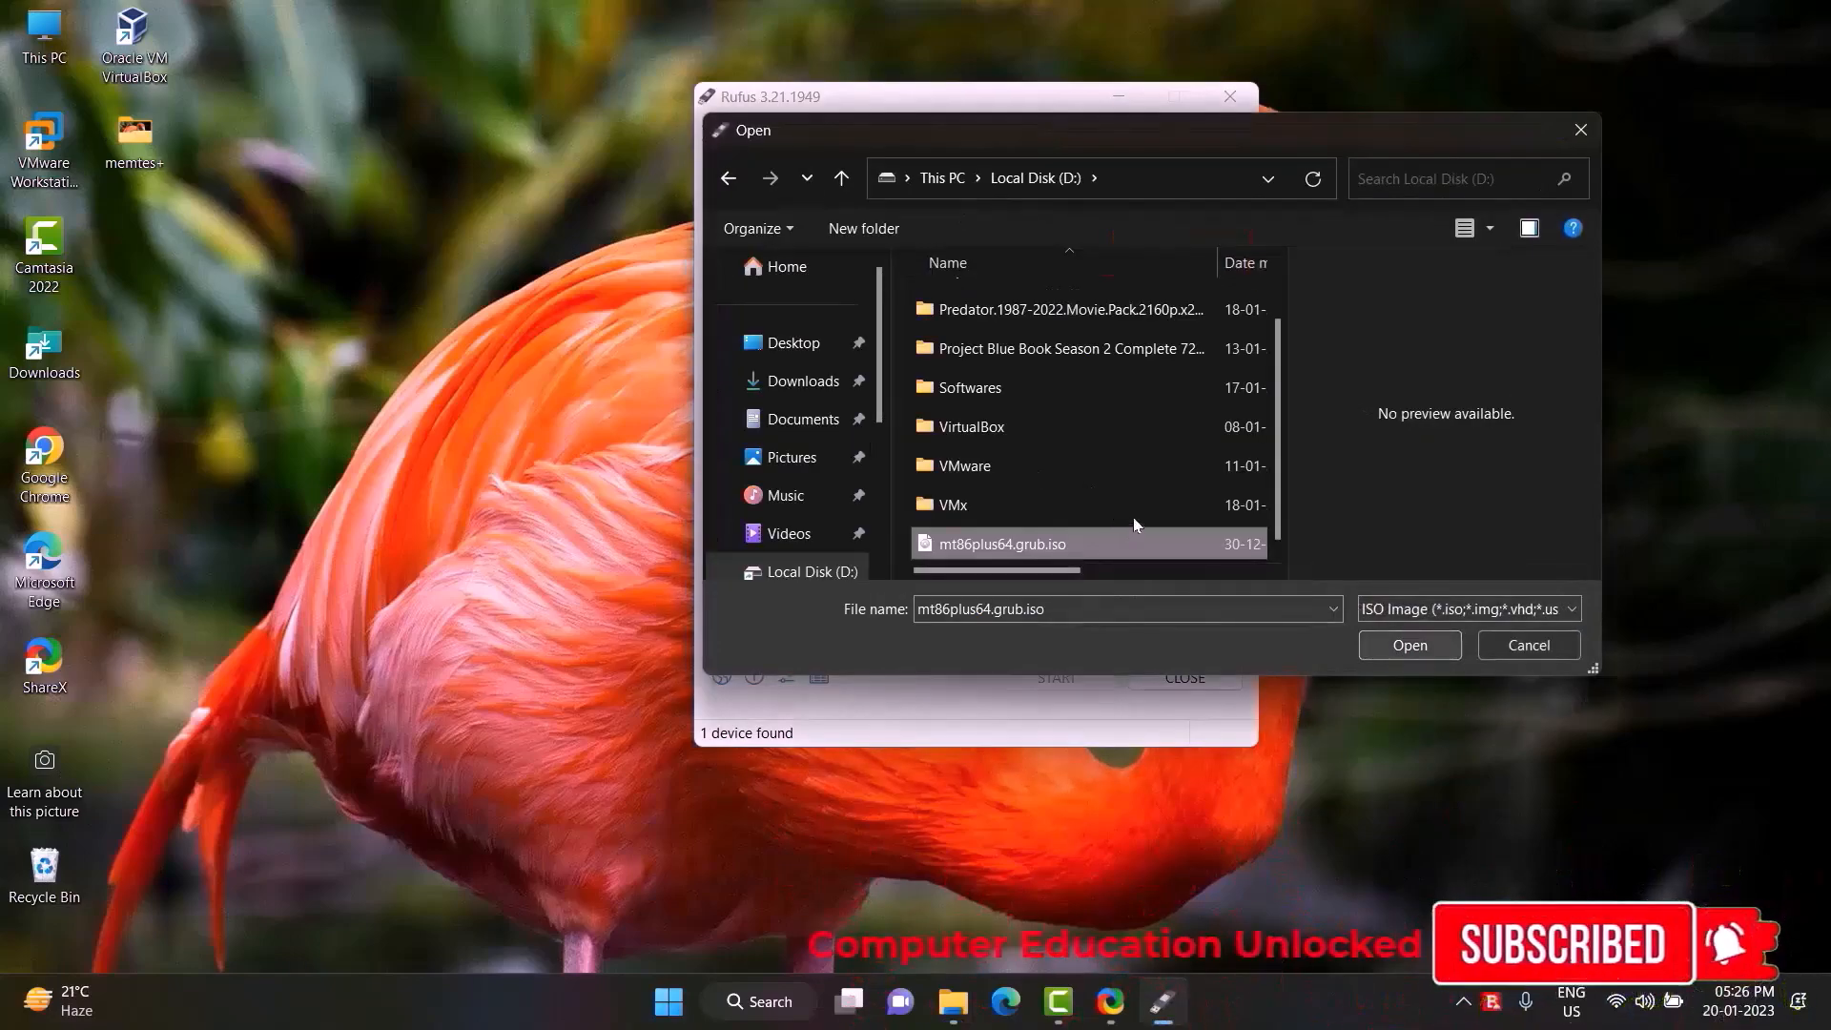
click(1408, 644)
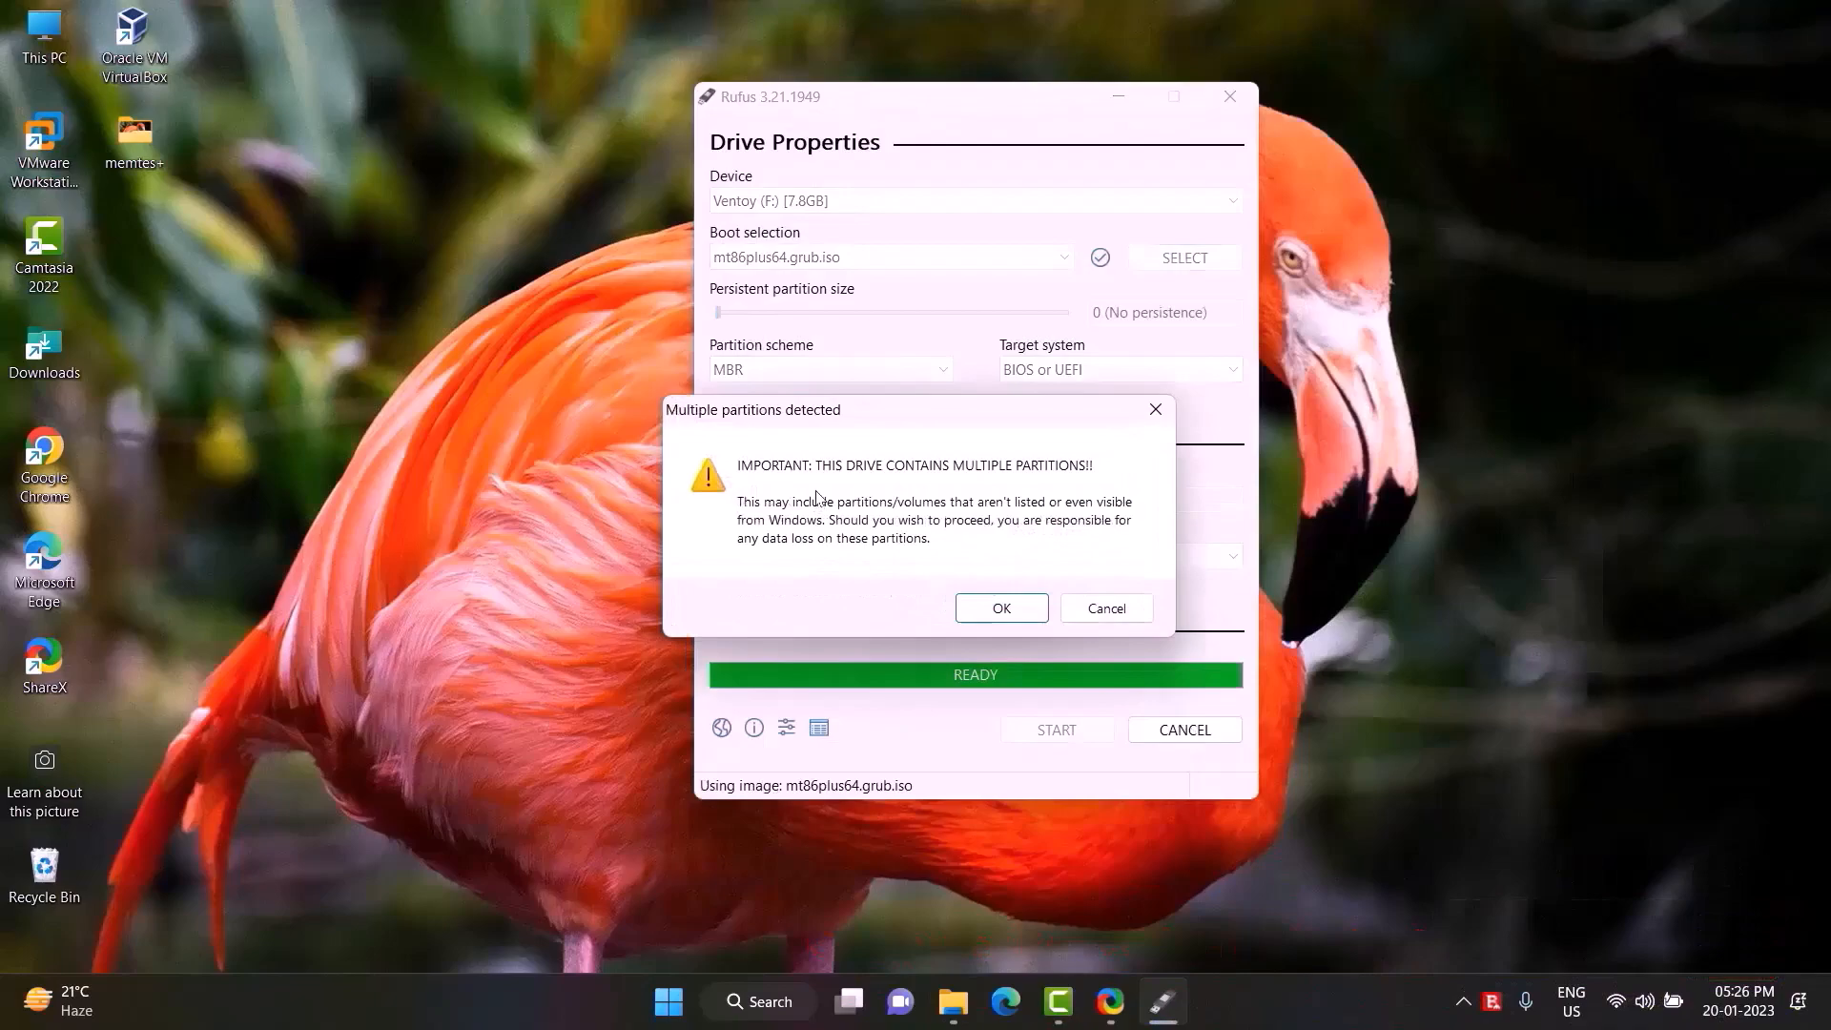
click(999, 607)
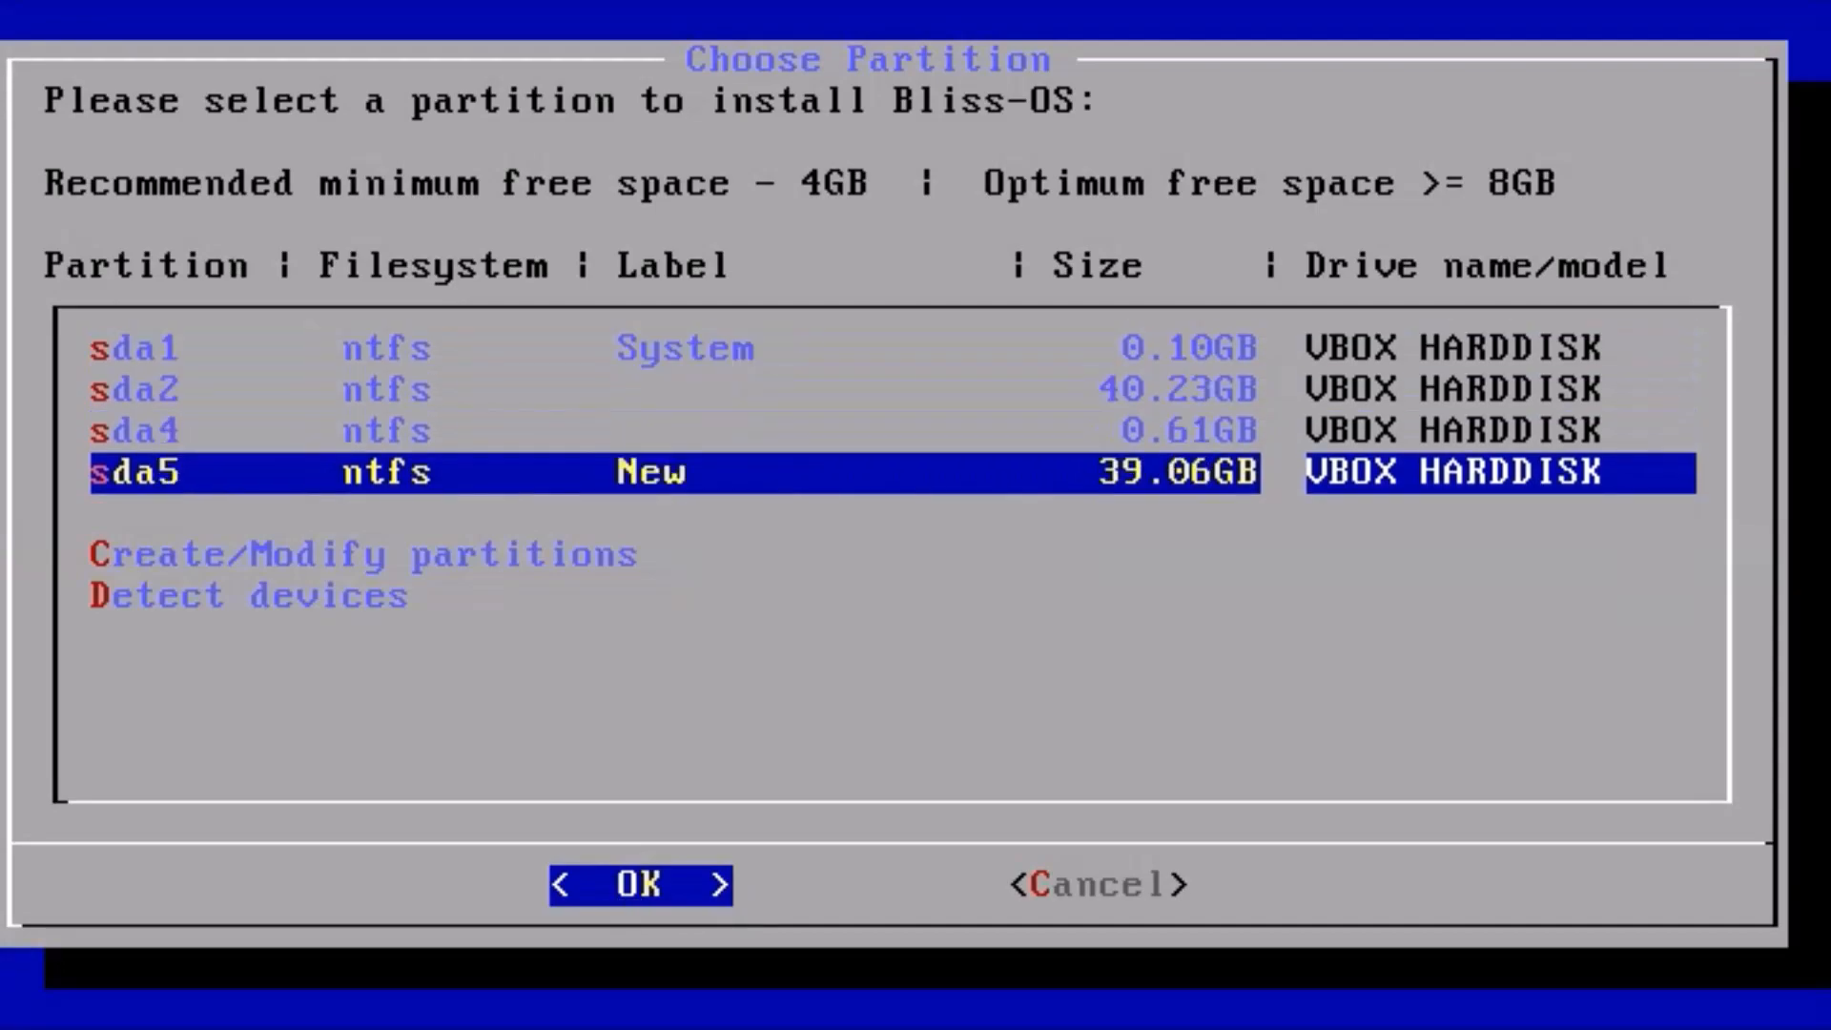
Step: Install onto the New sda5 partition without re-formatting and accept the GRUB boot loader
click(639, 884)
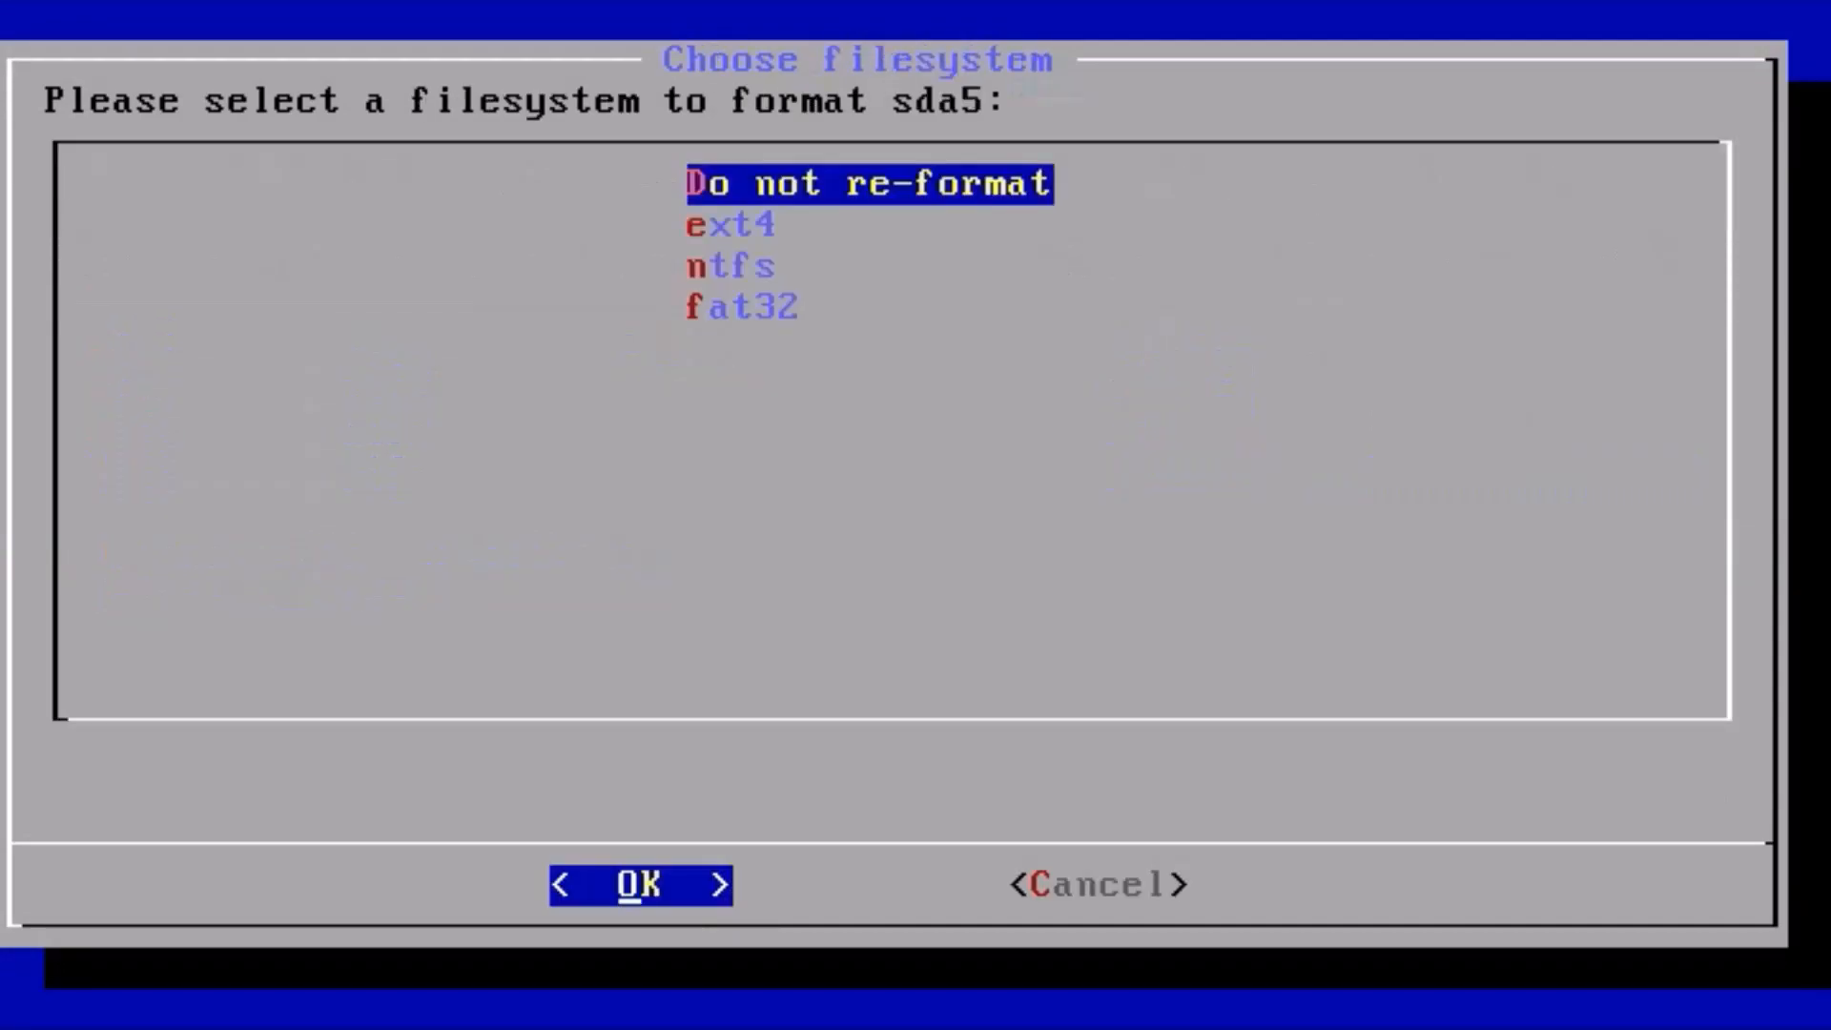
click(637, 884)
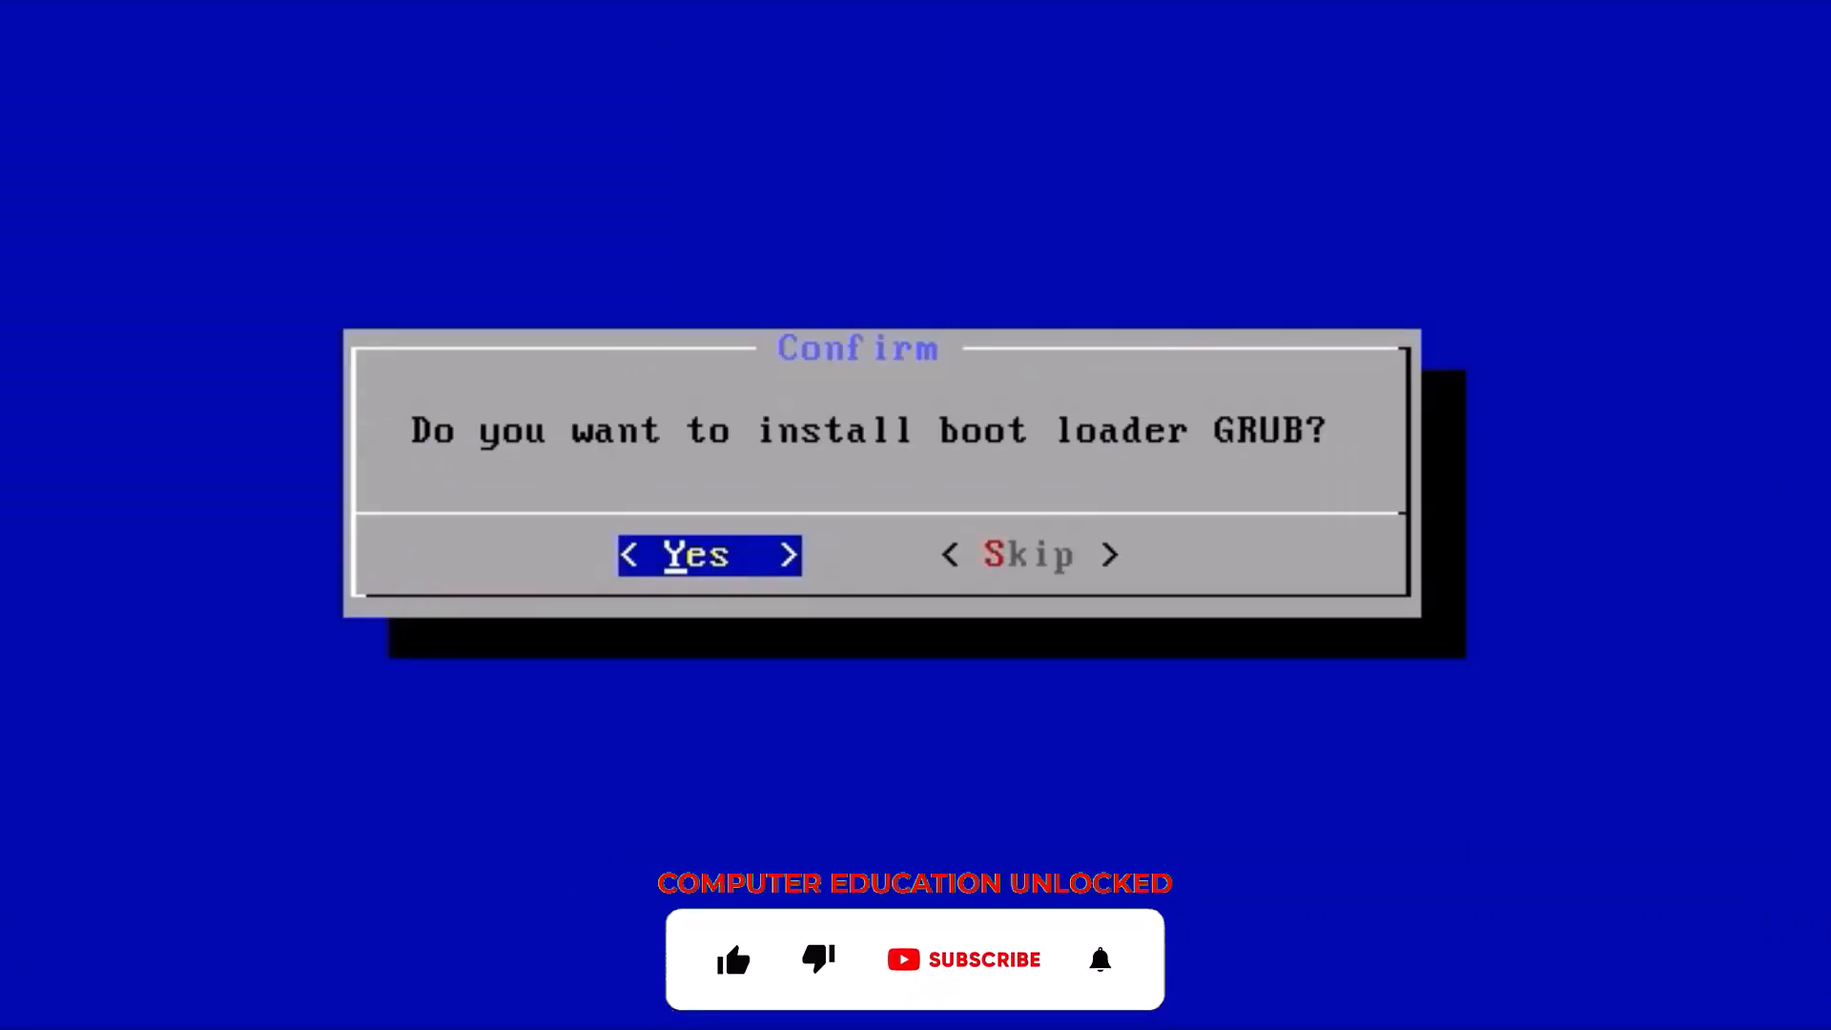
click(707, 555)
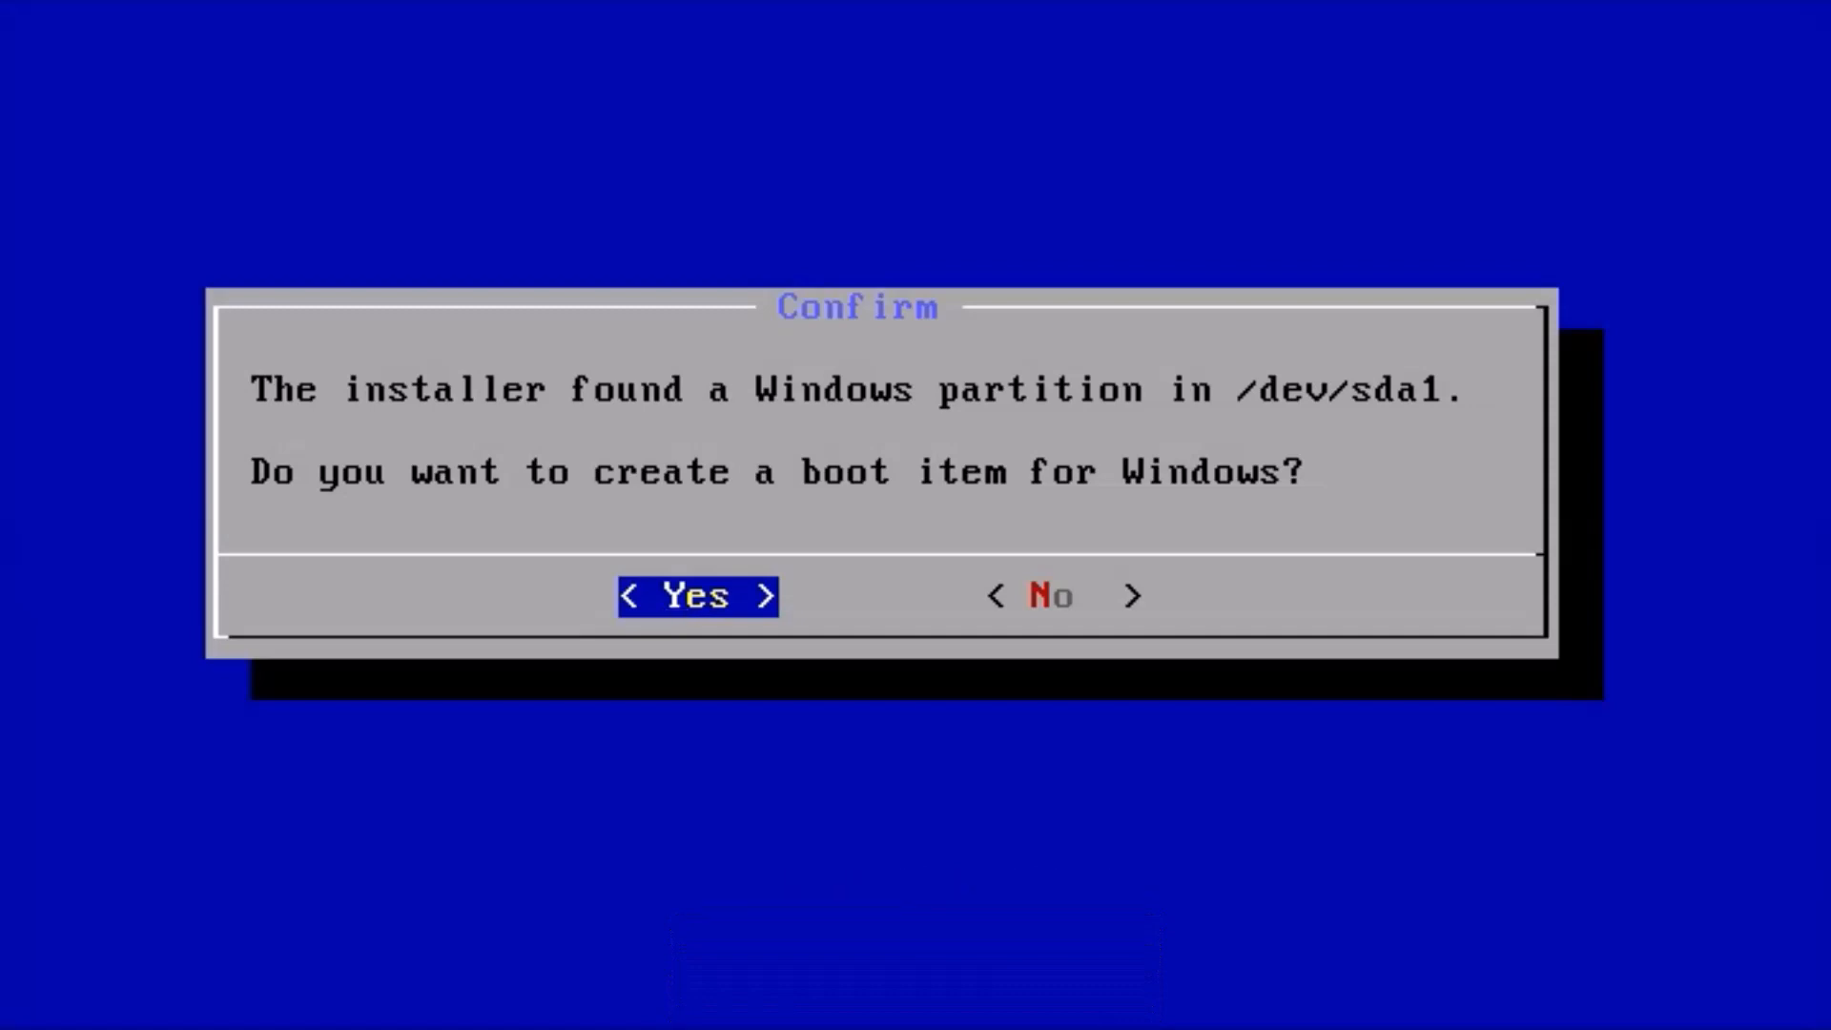
Step: Add a Windows boot entry, make /system read-write and create the user-data image
click(694, 596)
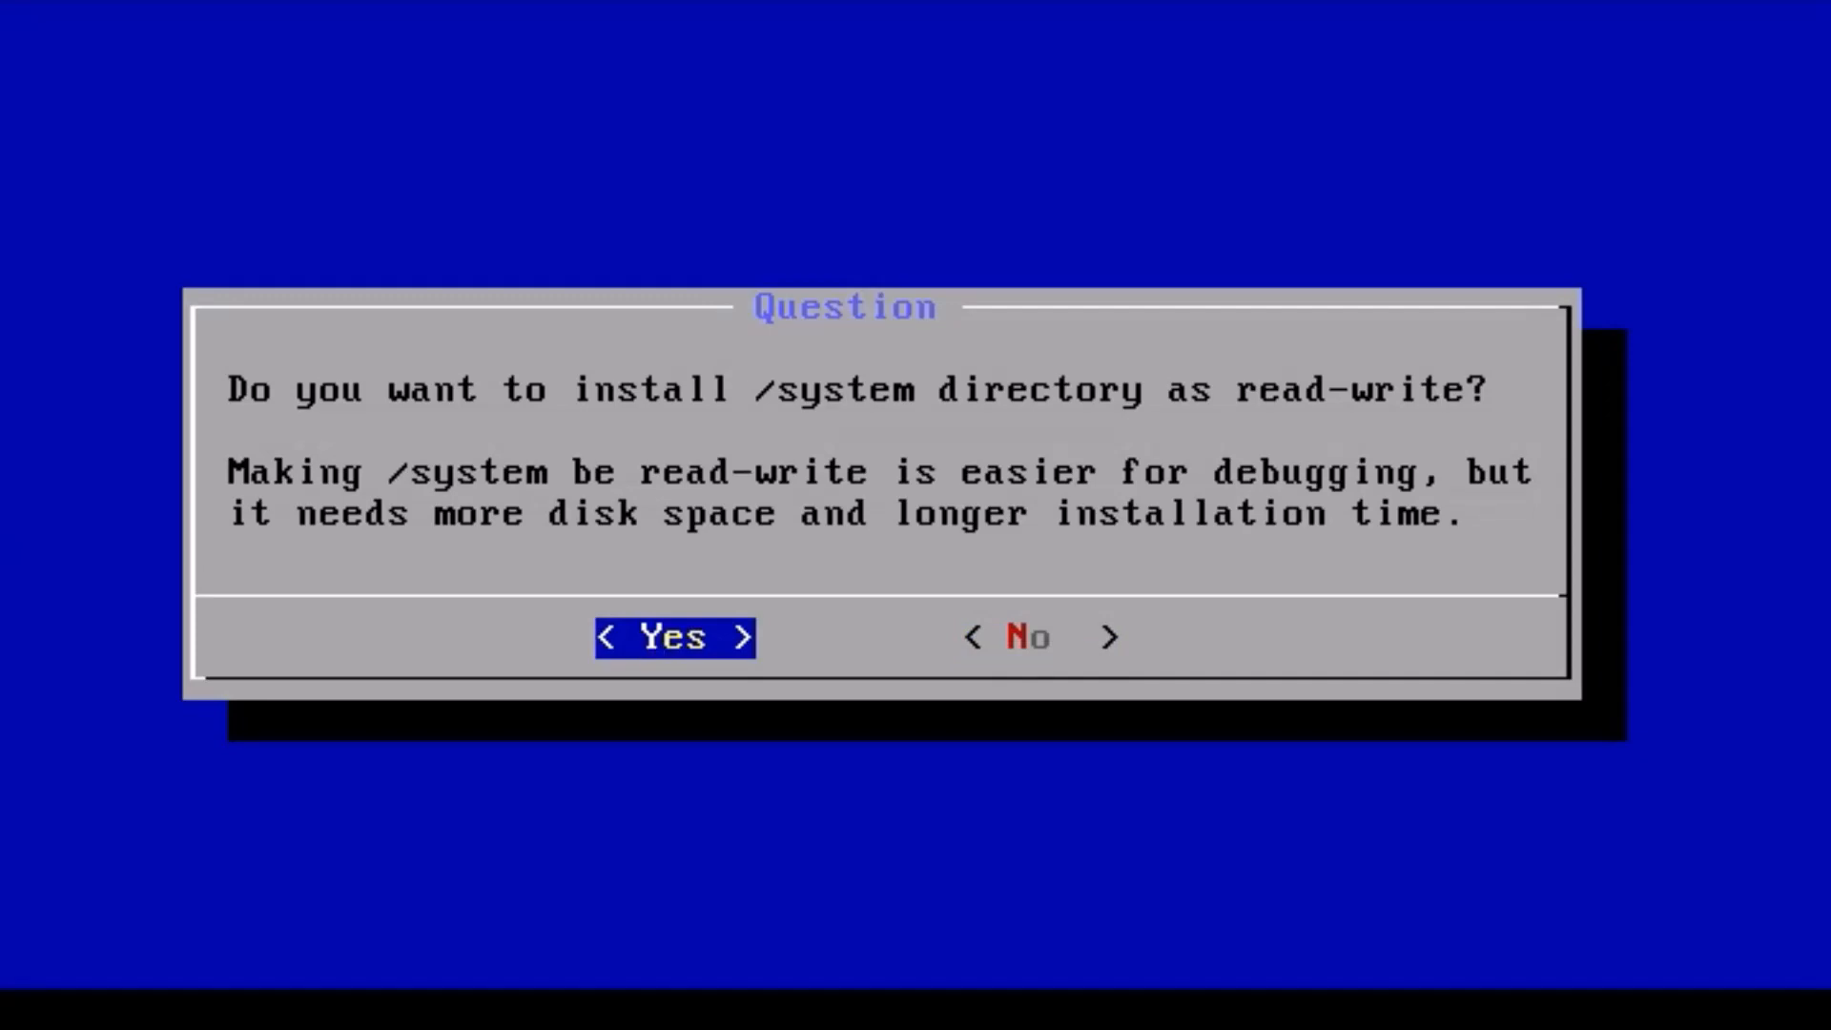
click(674, 637)
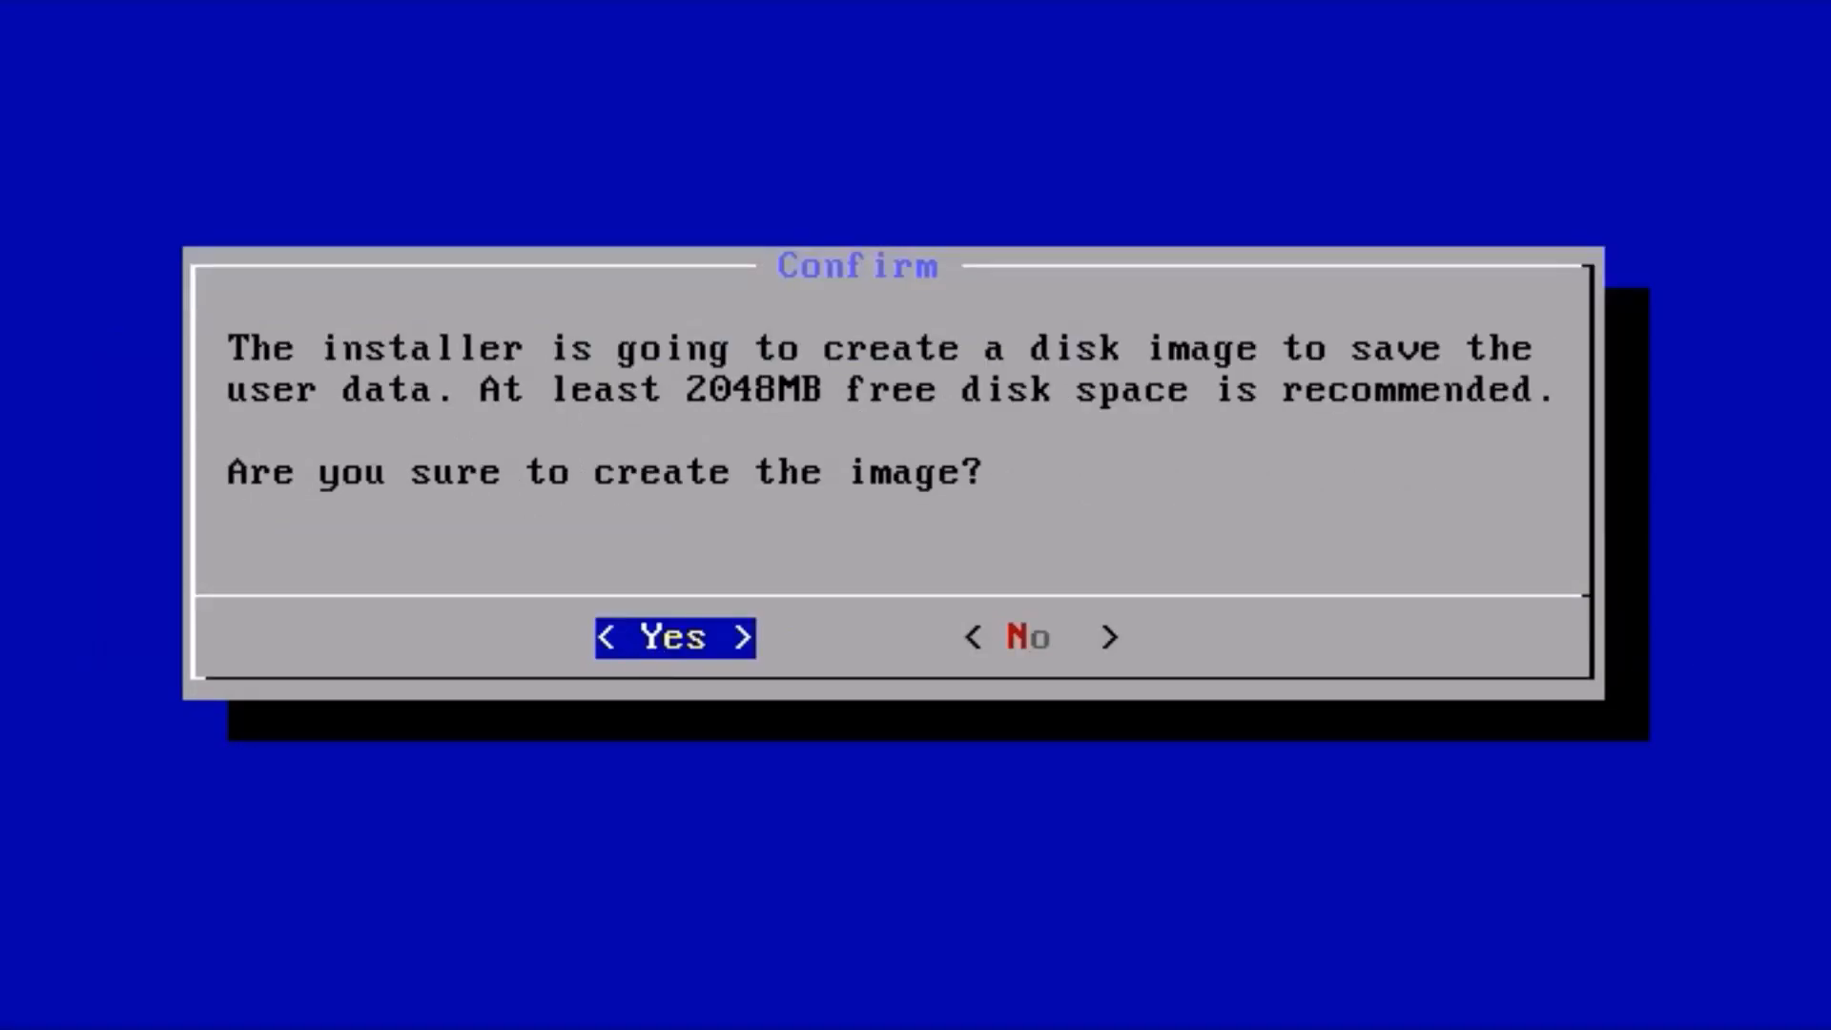
click(673, 637)
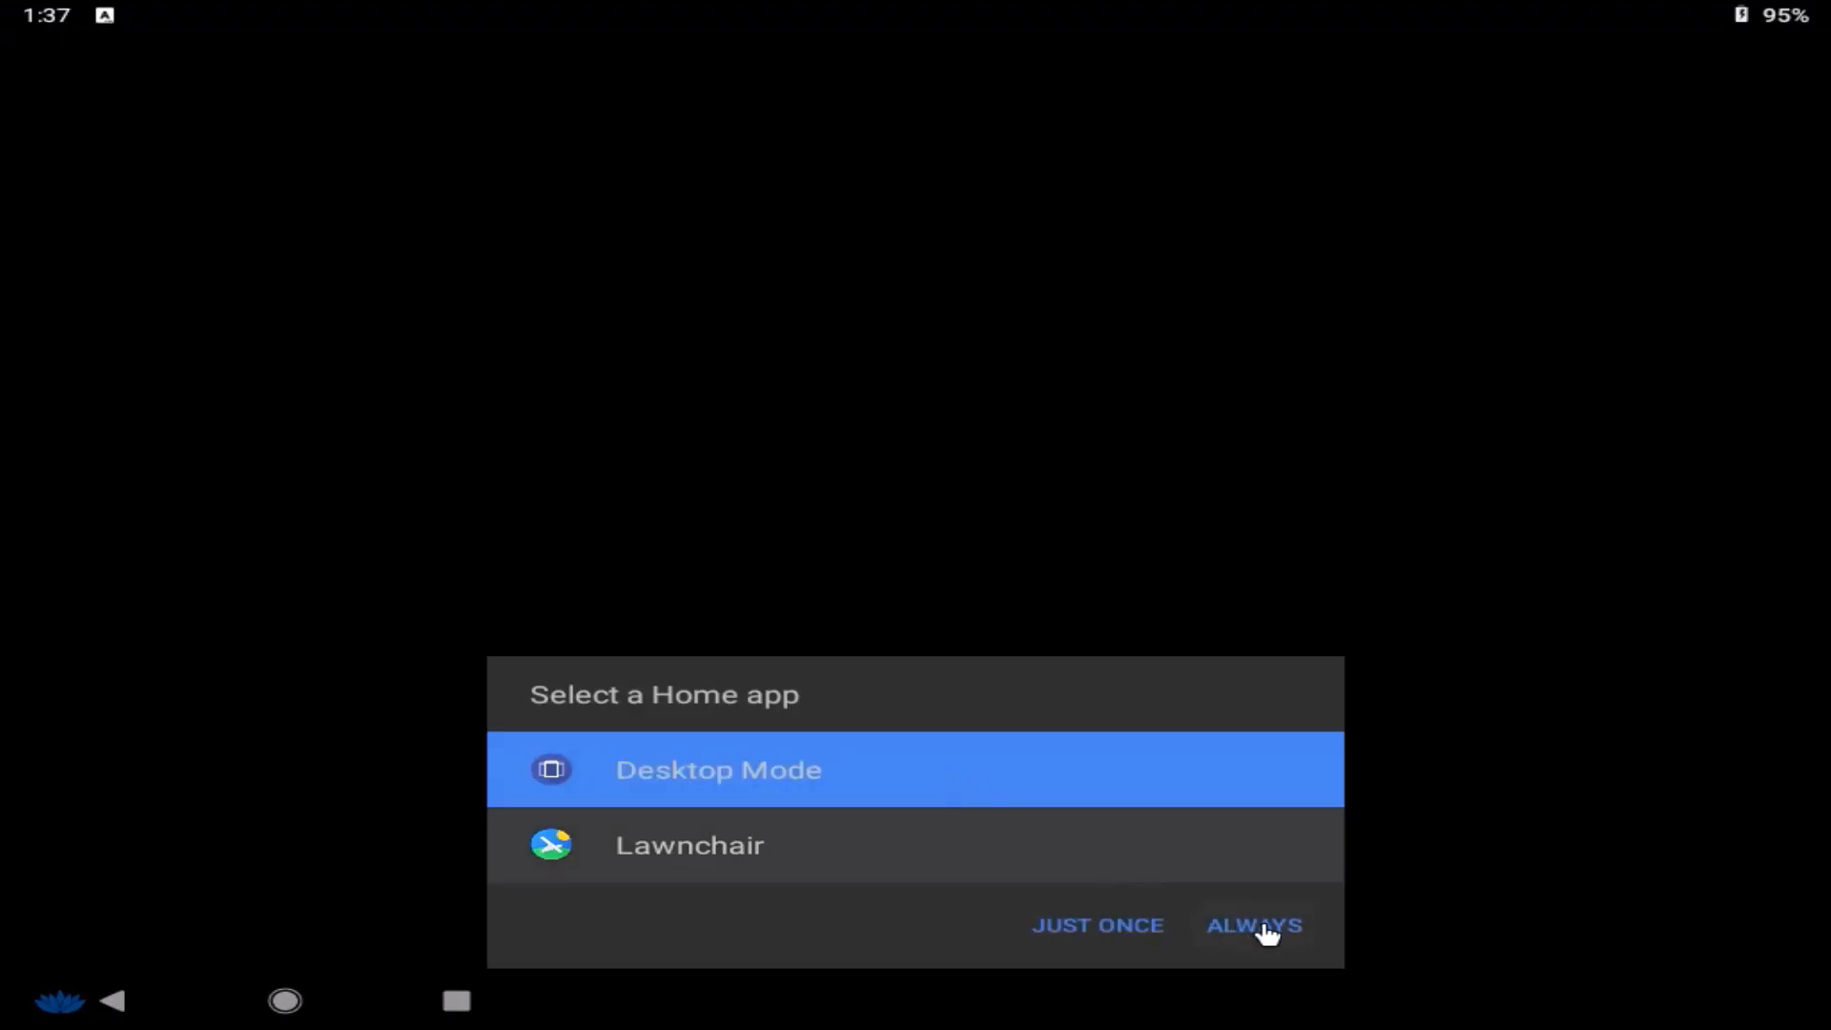
Step: Set Desktop Mode as the permanent home app and begin the Google Play sign-in
click(1253, 925)
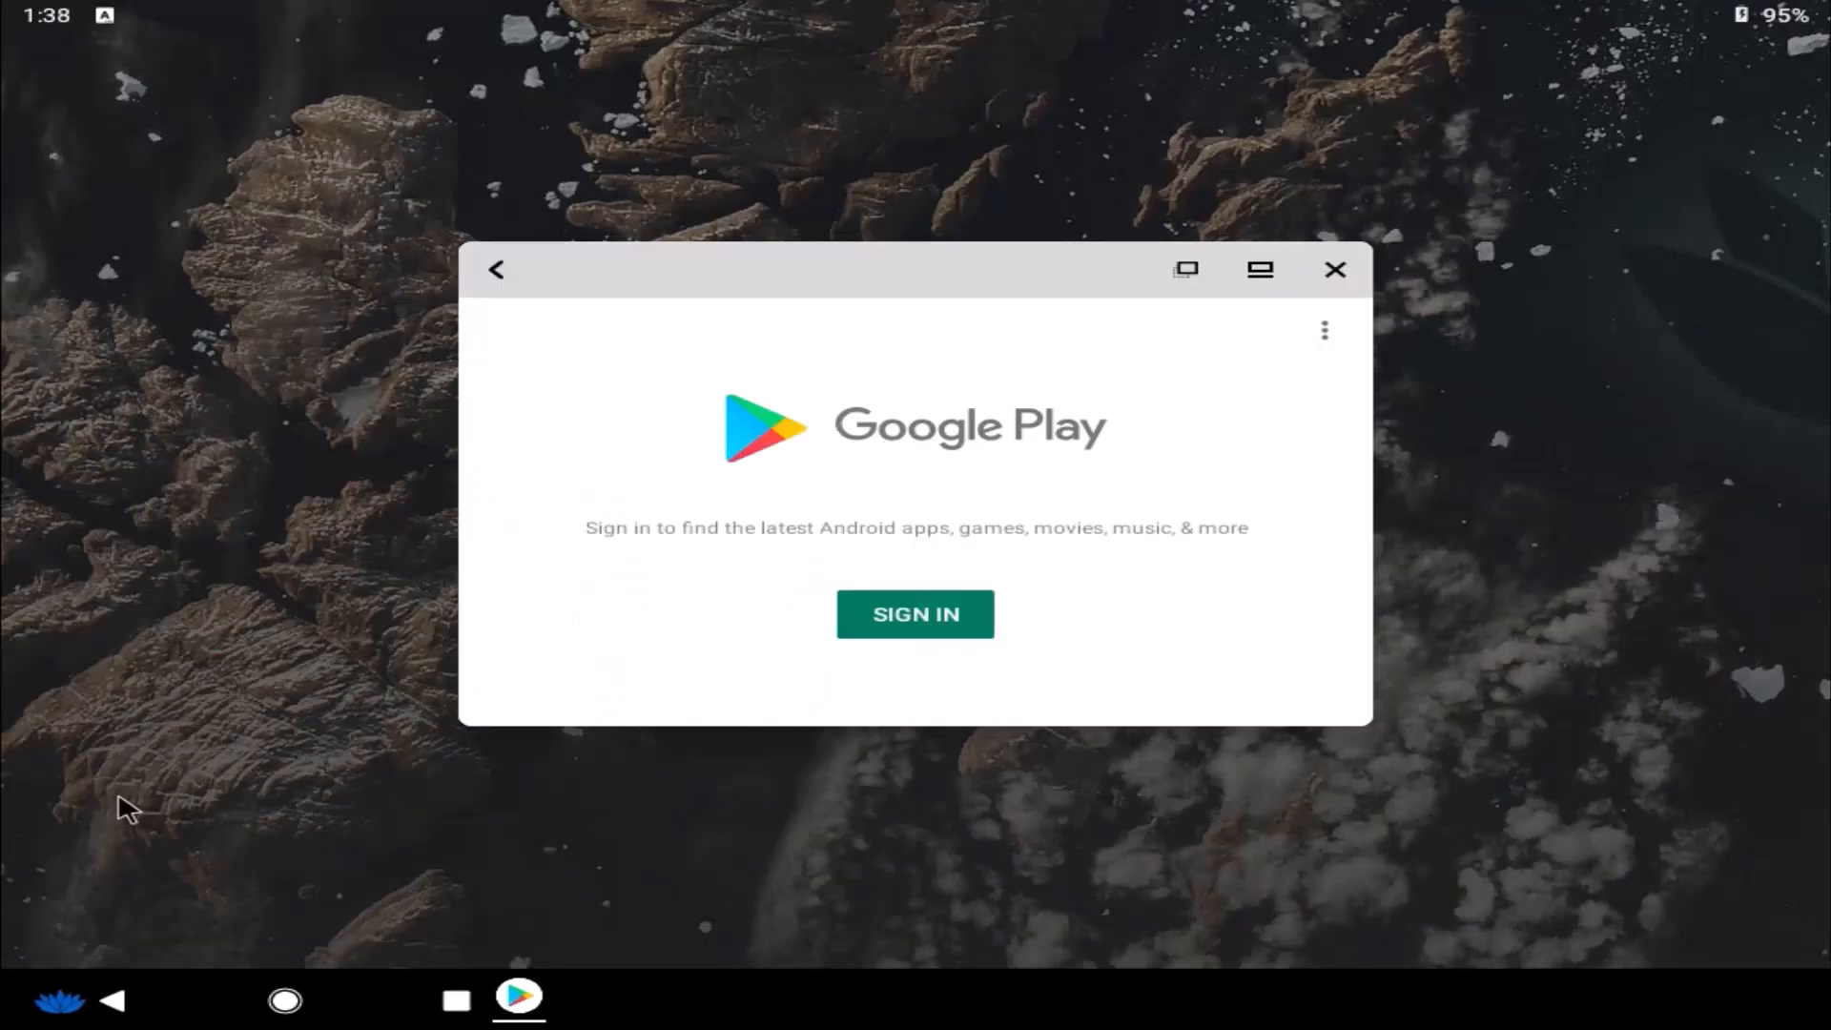
mouse_move(814, 654)
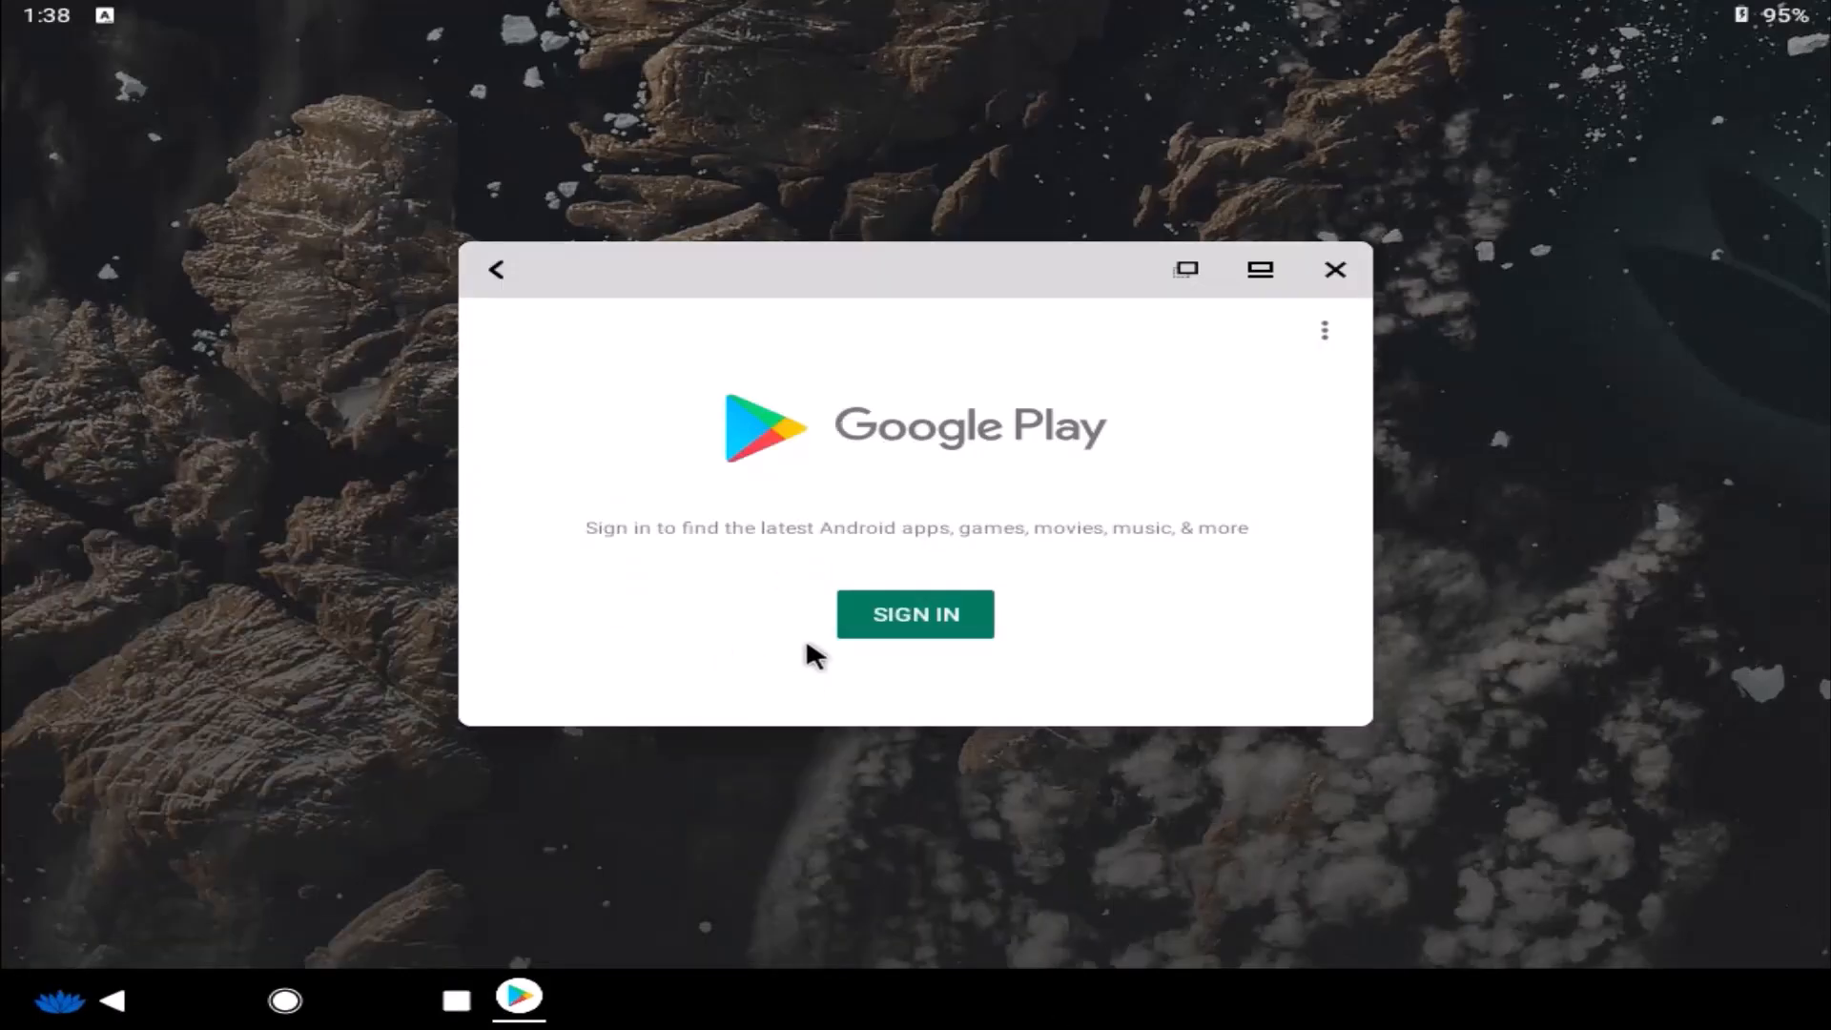
mouse_move(932, 633)
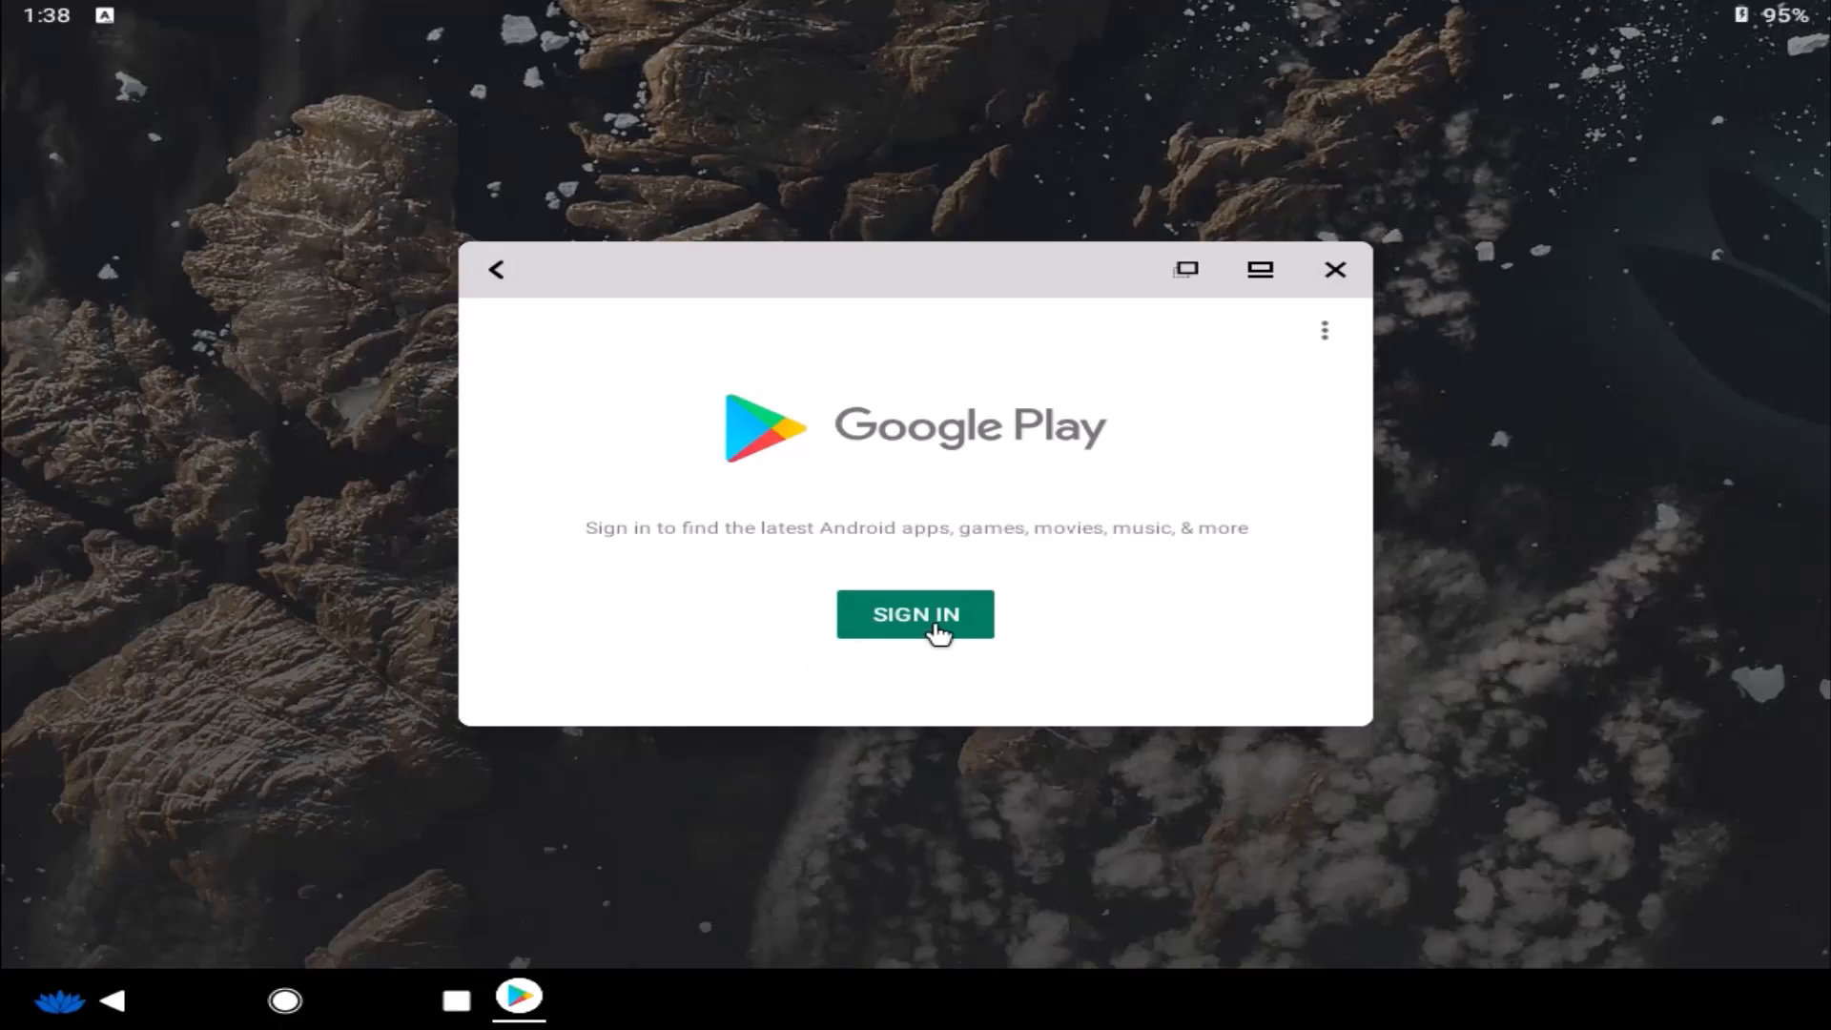
click(916, 614)
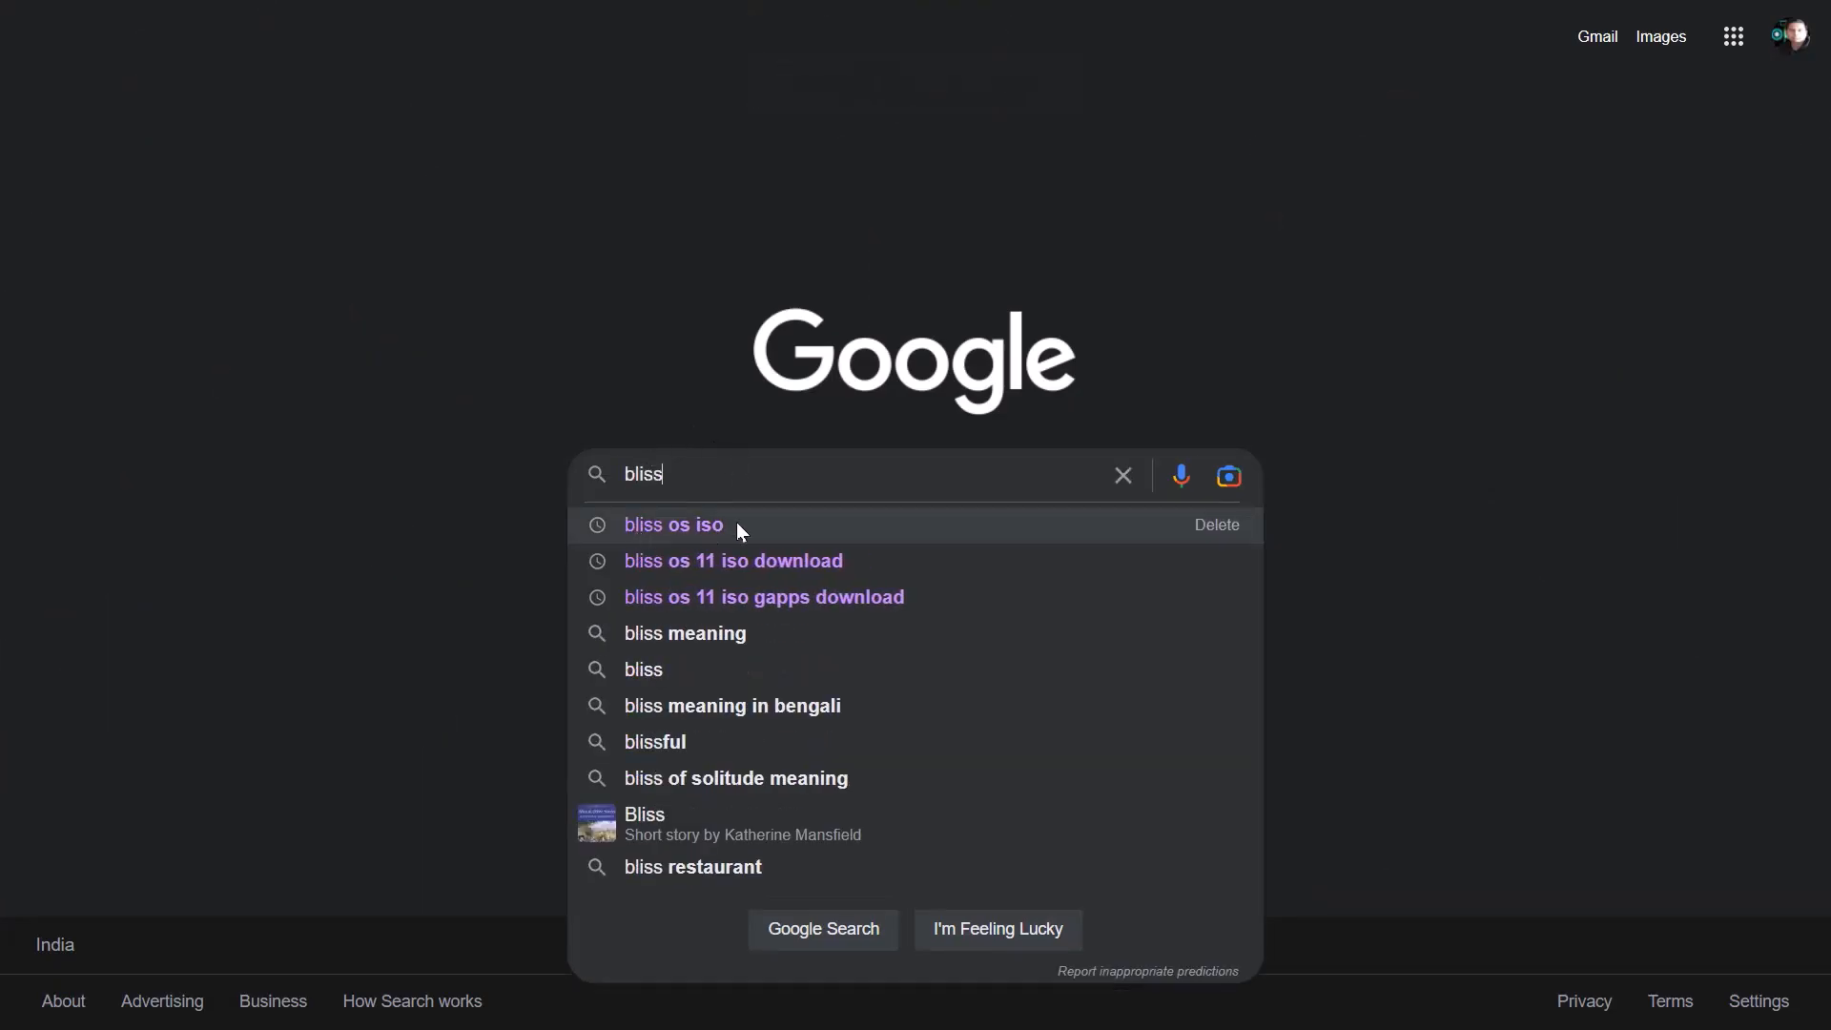
Step: Search 'bliss os iso', visit blissos.org and follow the Bliss OS 15 SourceForge download
click(674, 525)
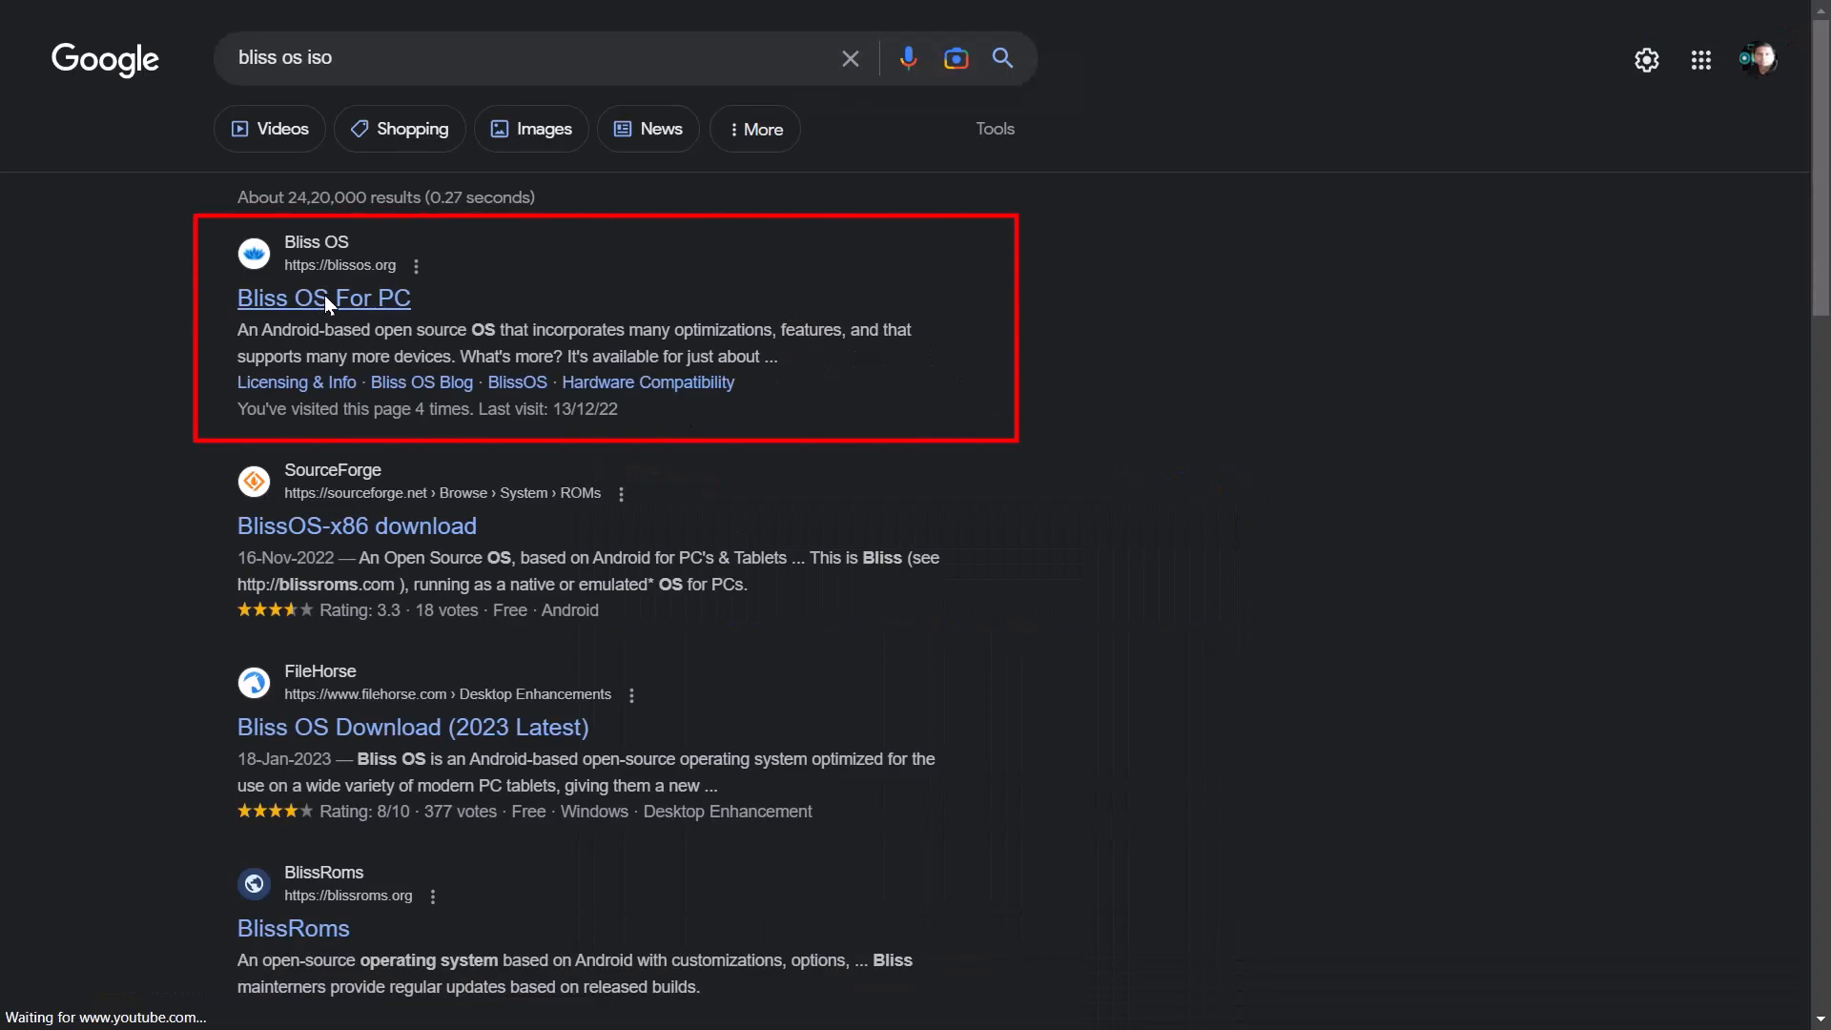
click(323, 297)
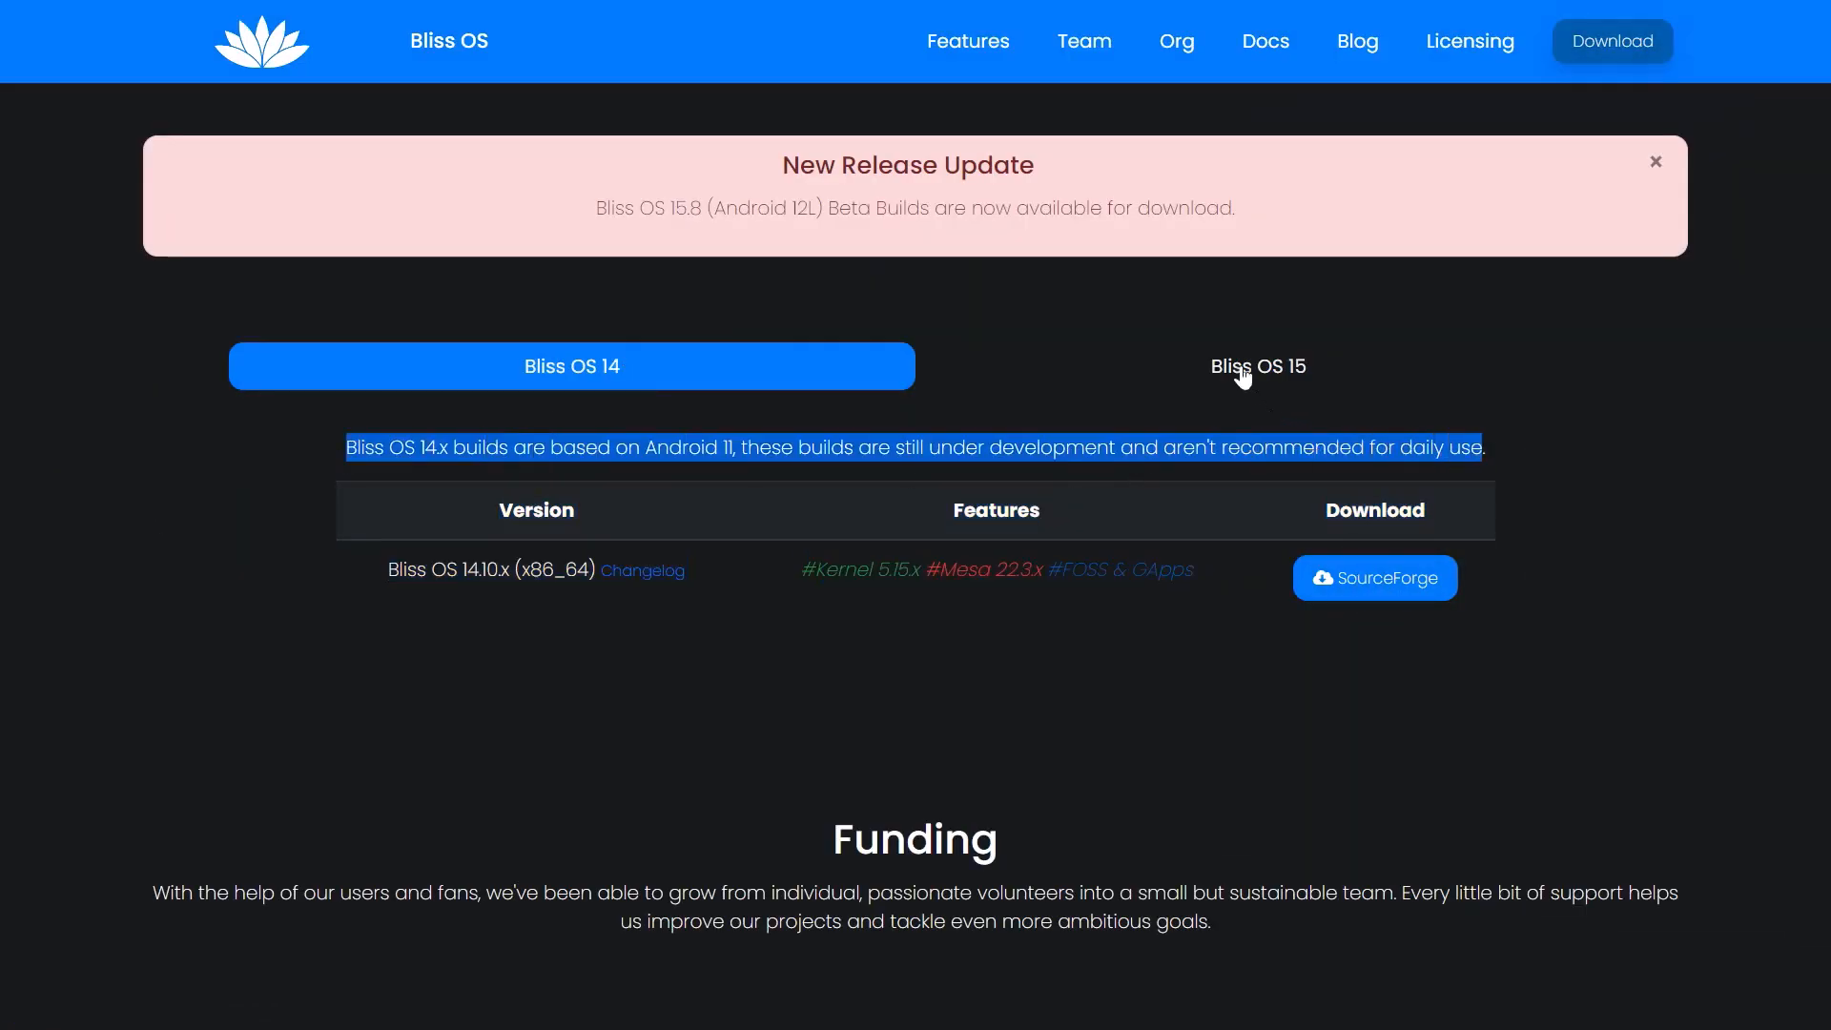
click(1257, 366)
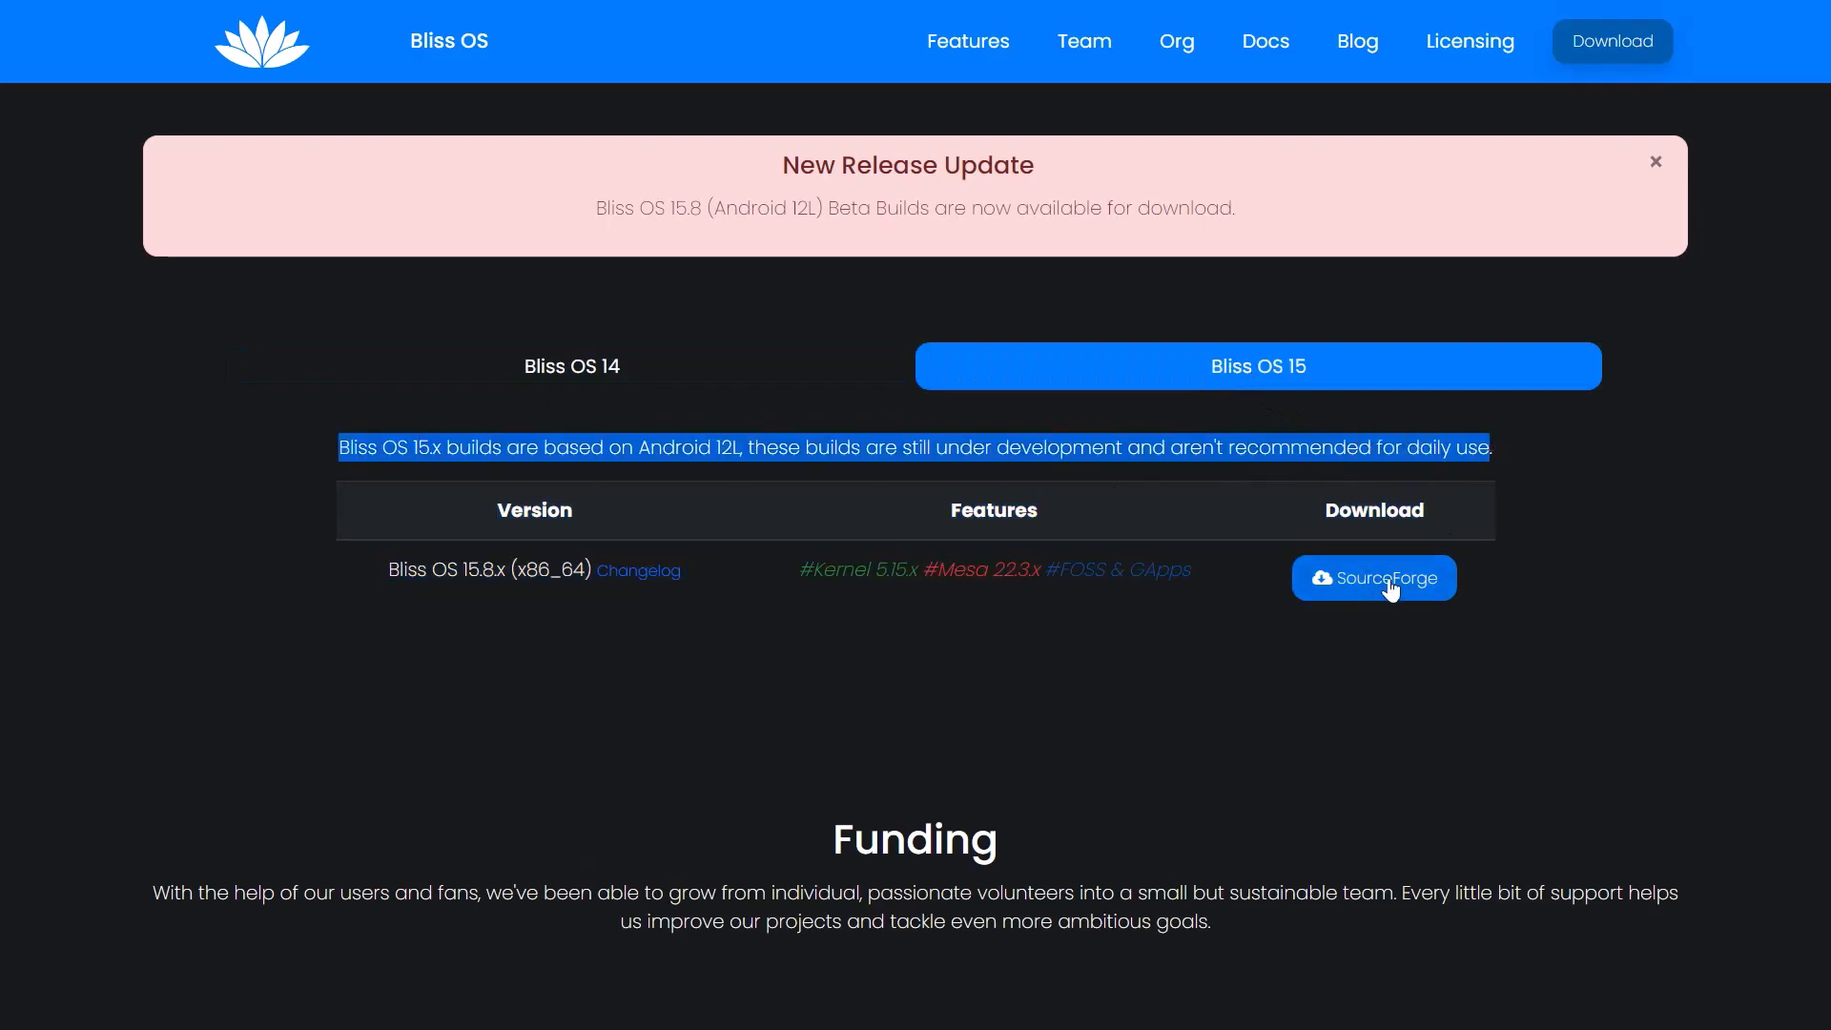
click(571, 366)
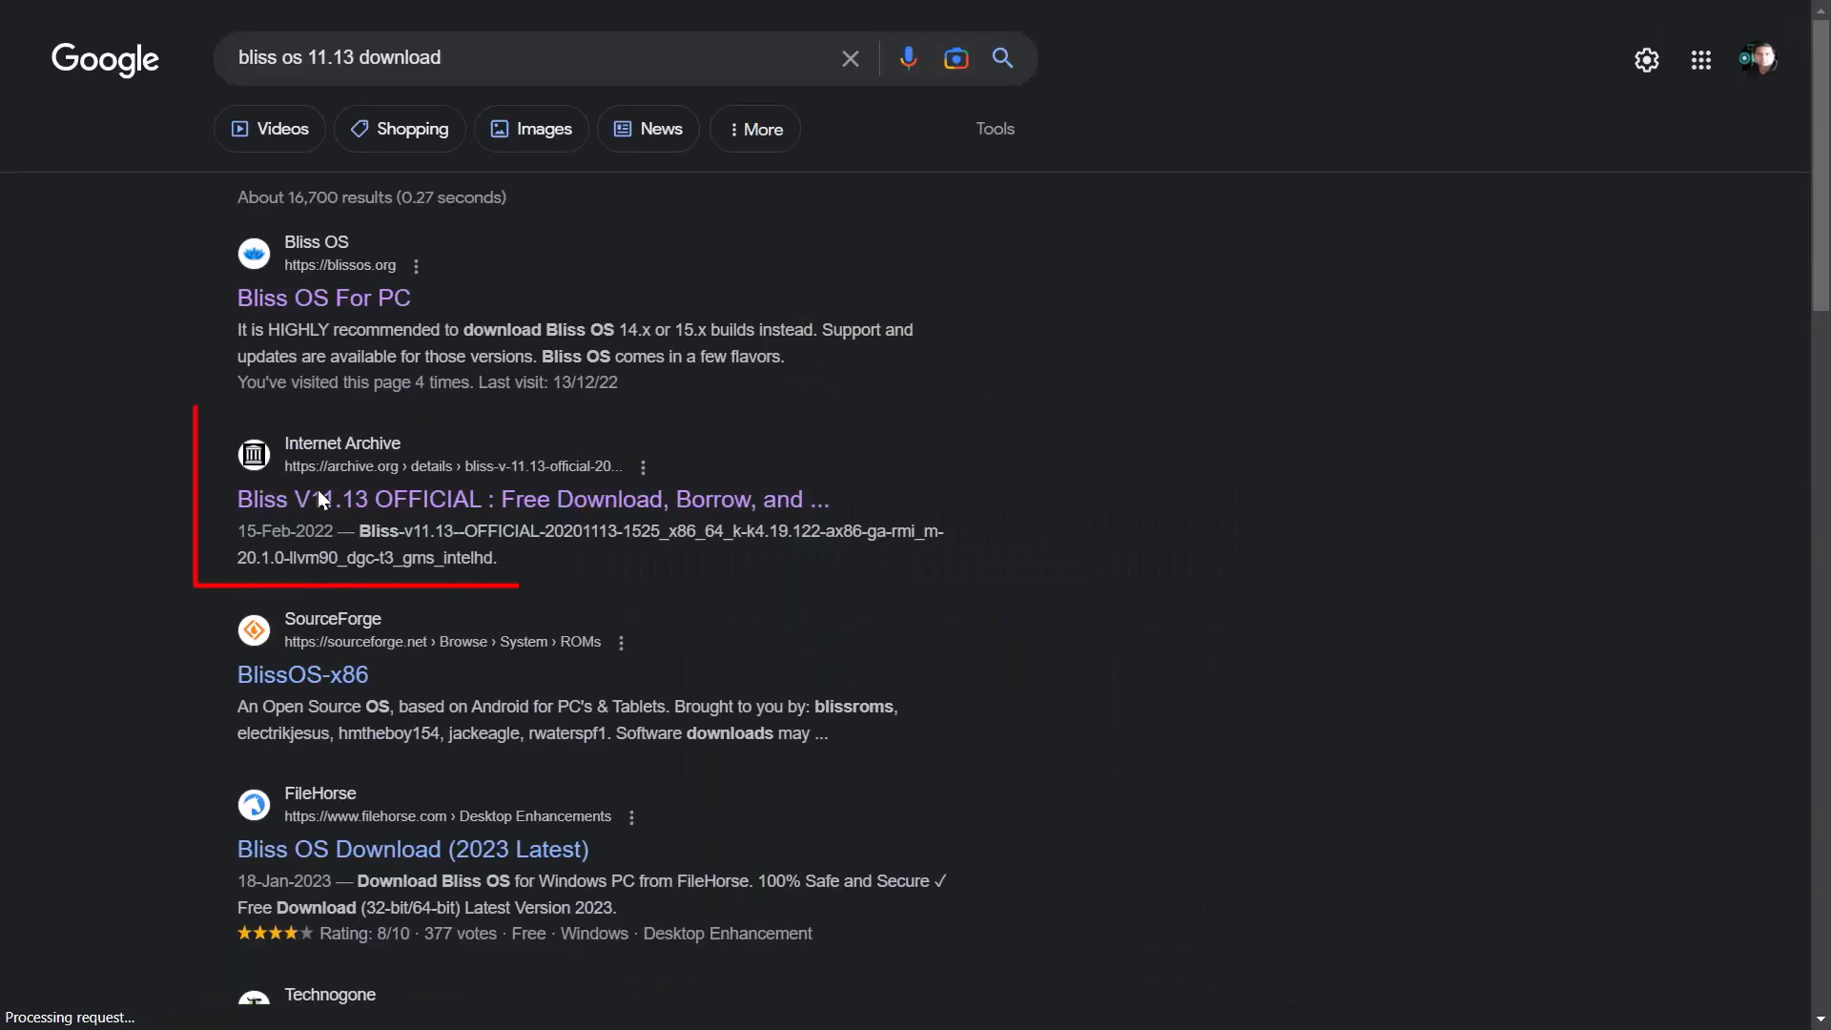
Step: Reach the Internet Archive page for Bliss 11.13 from a new search
click(534, 498)
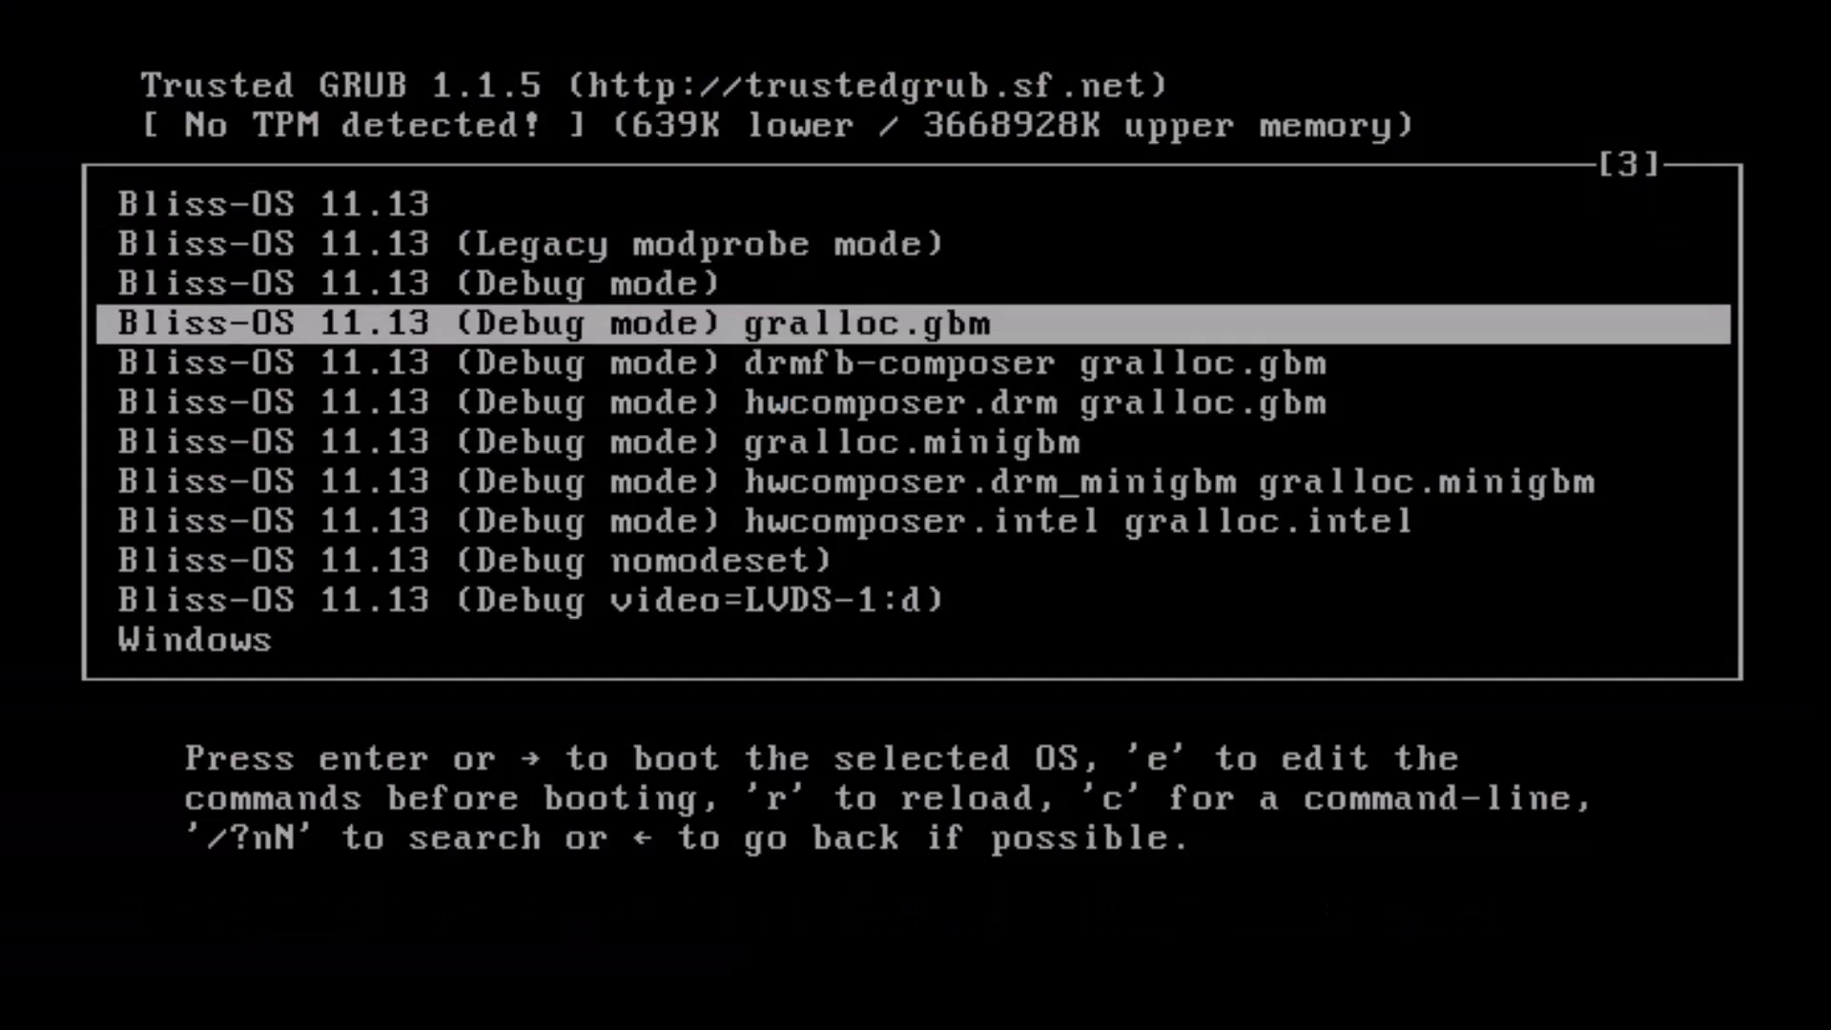
Step: Move the GRUB selection down to the Windows entry
key(down)
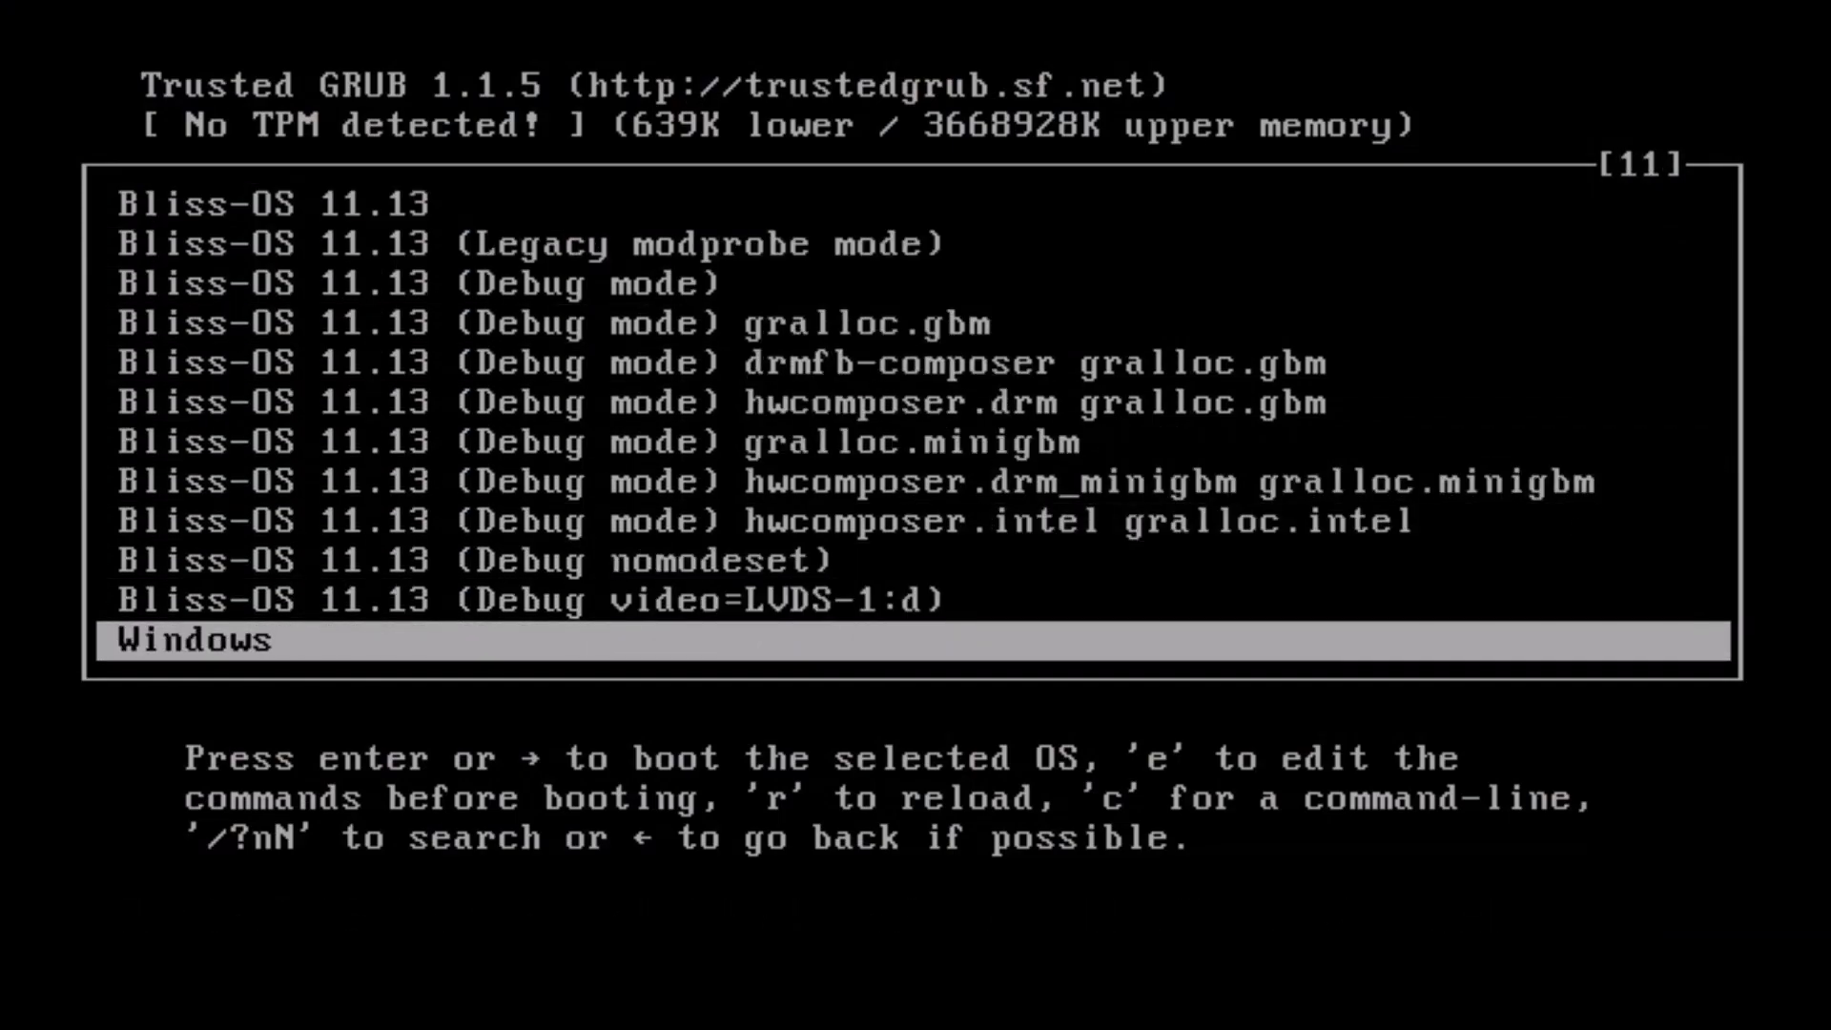